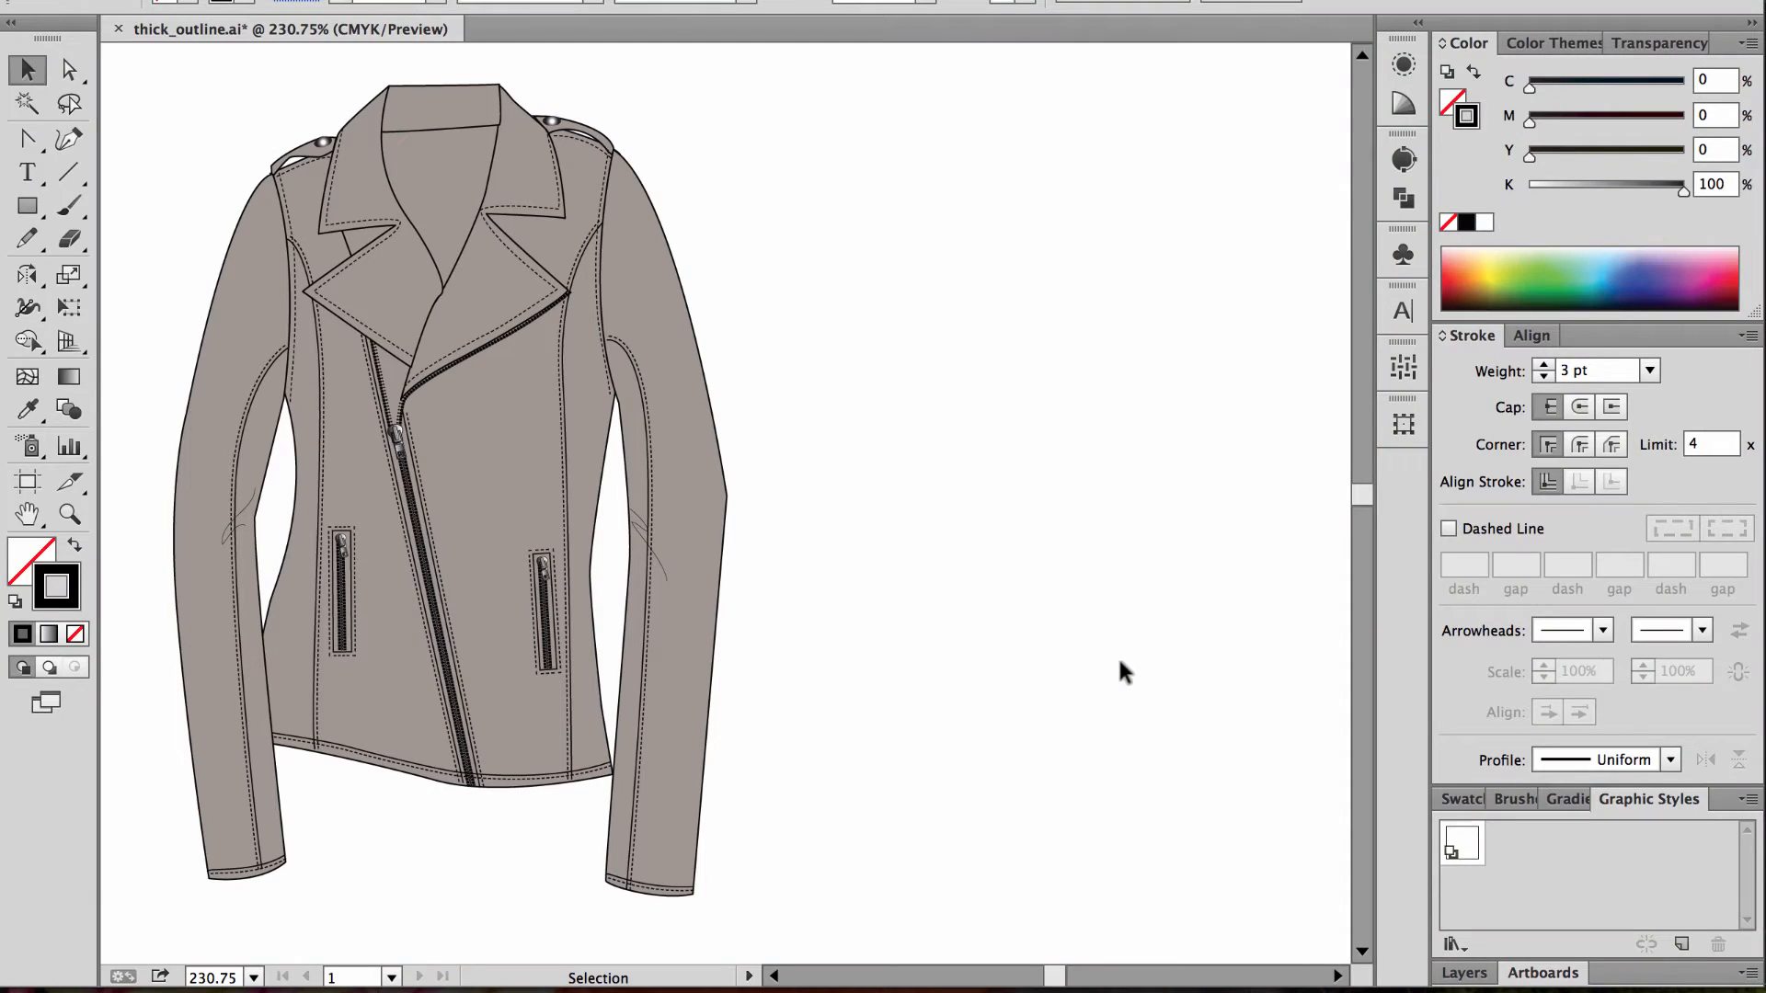
mouse_move(1135, 679)
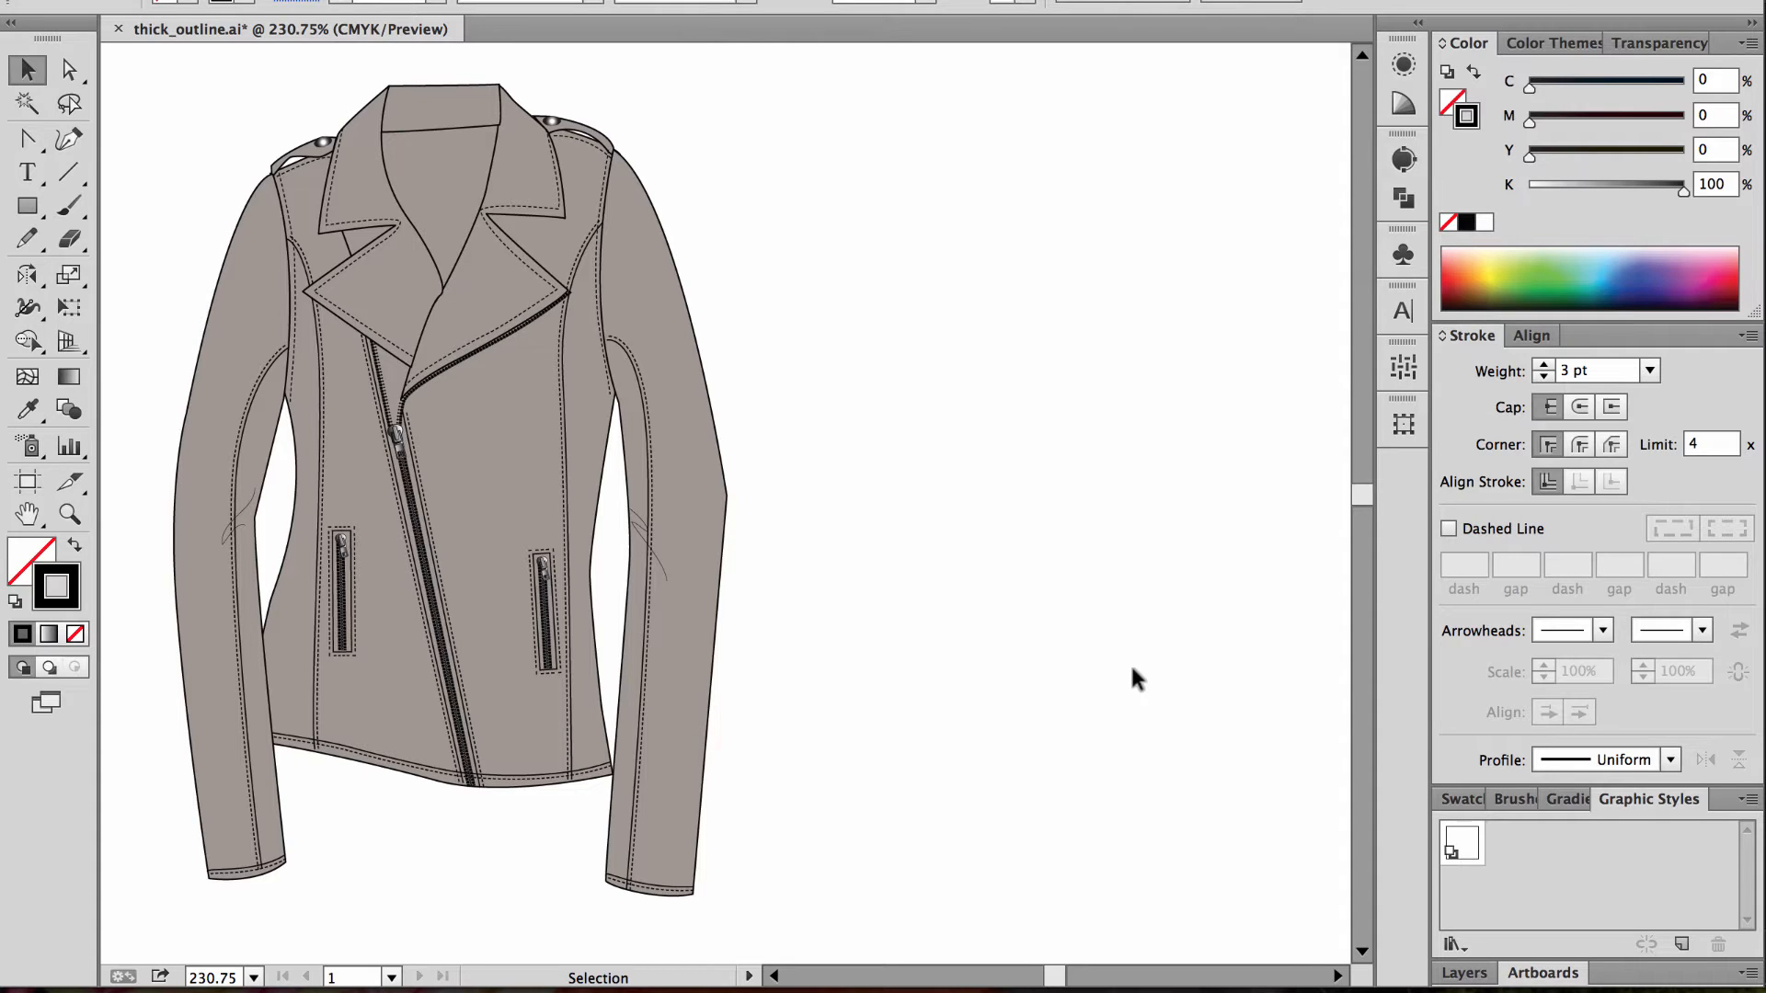
mouse_move(749, 462)
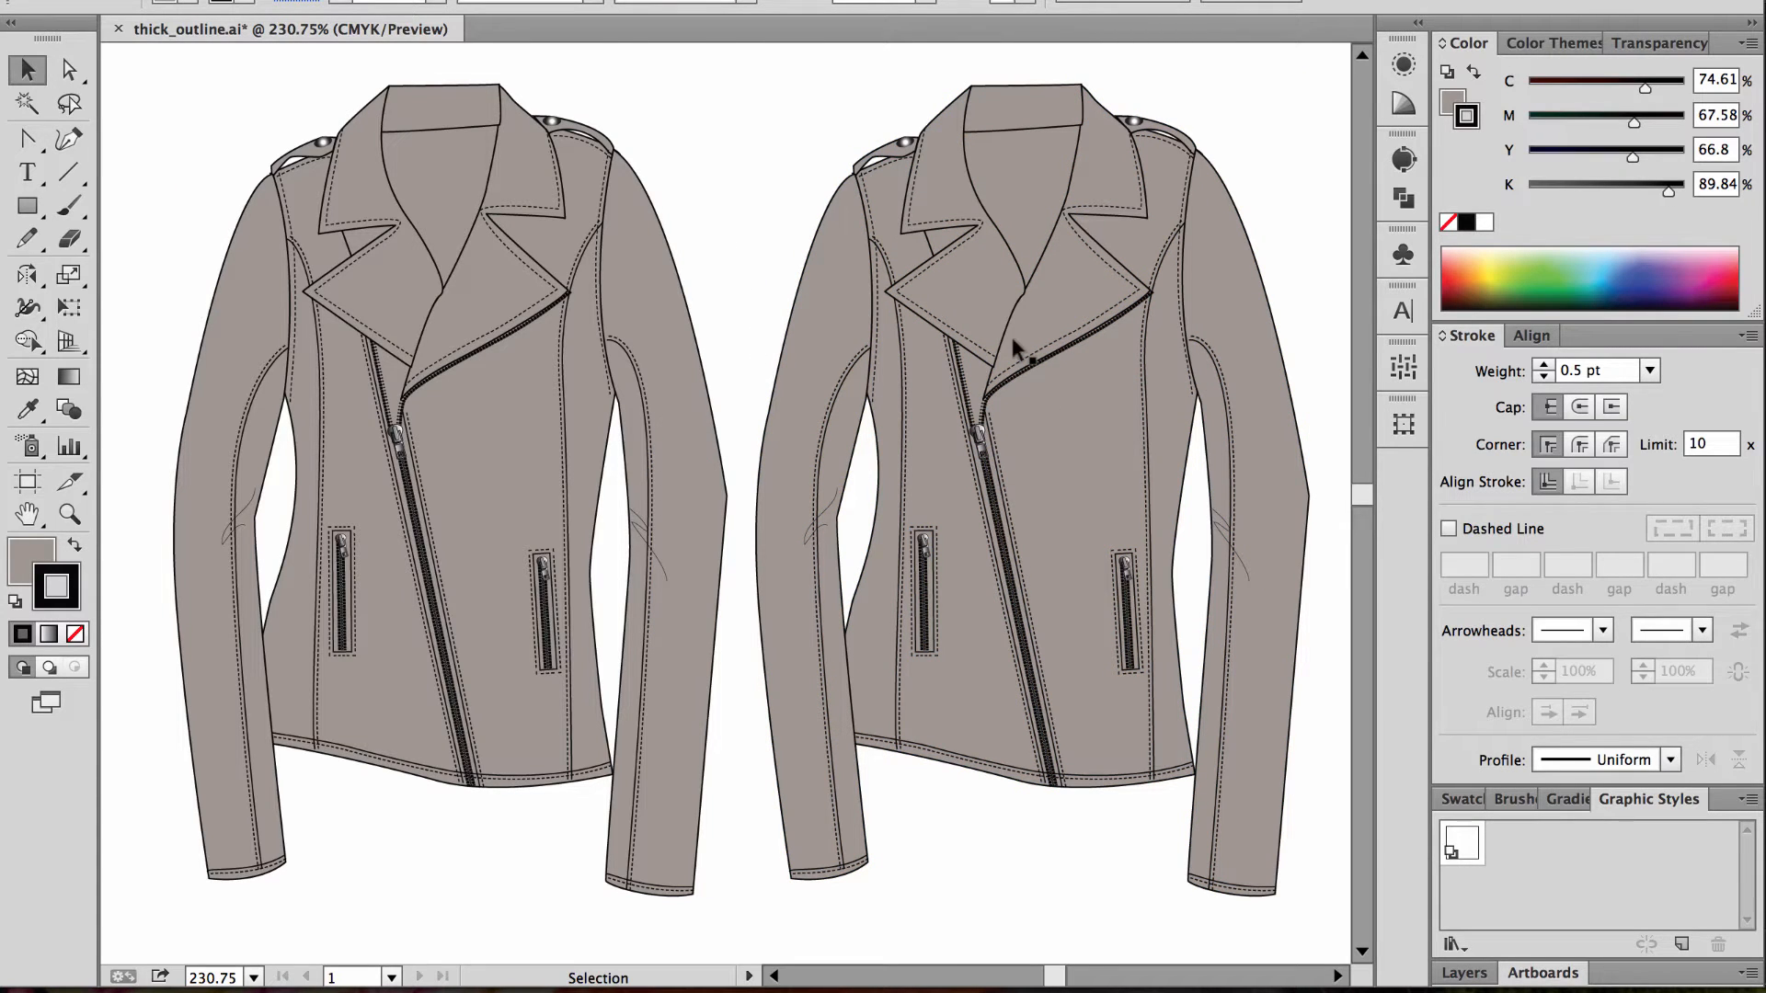
- Select the right-hand duplicated jacket sketch to edit its appearance attributes
left_click(1014, 350)
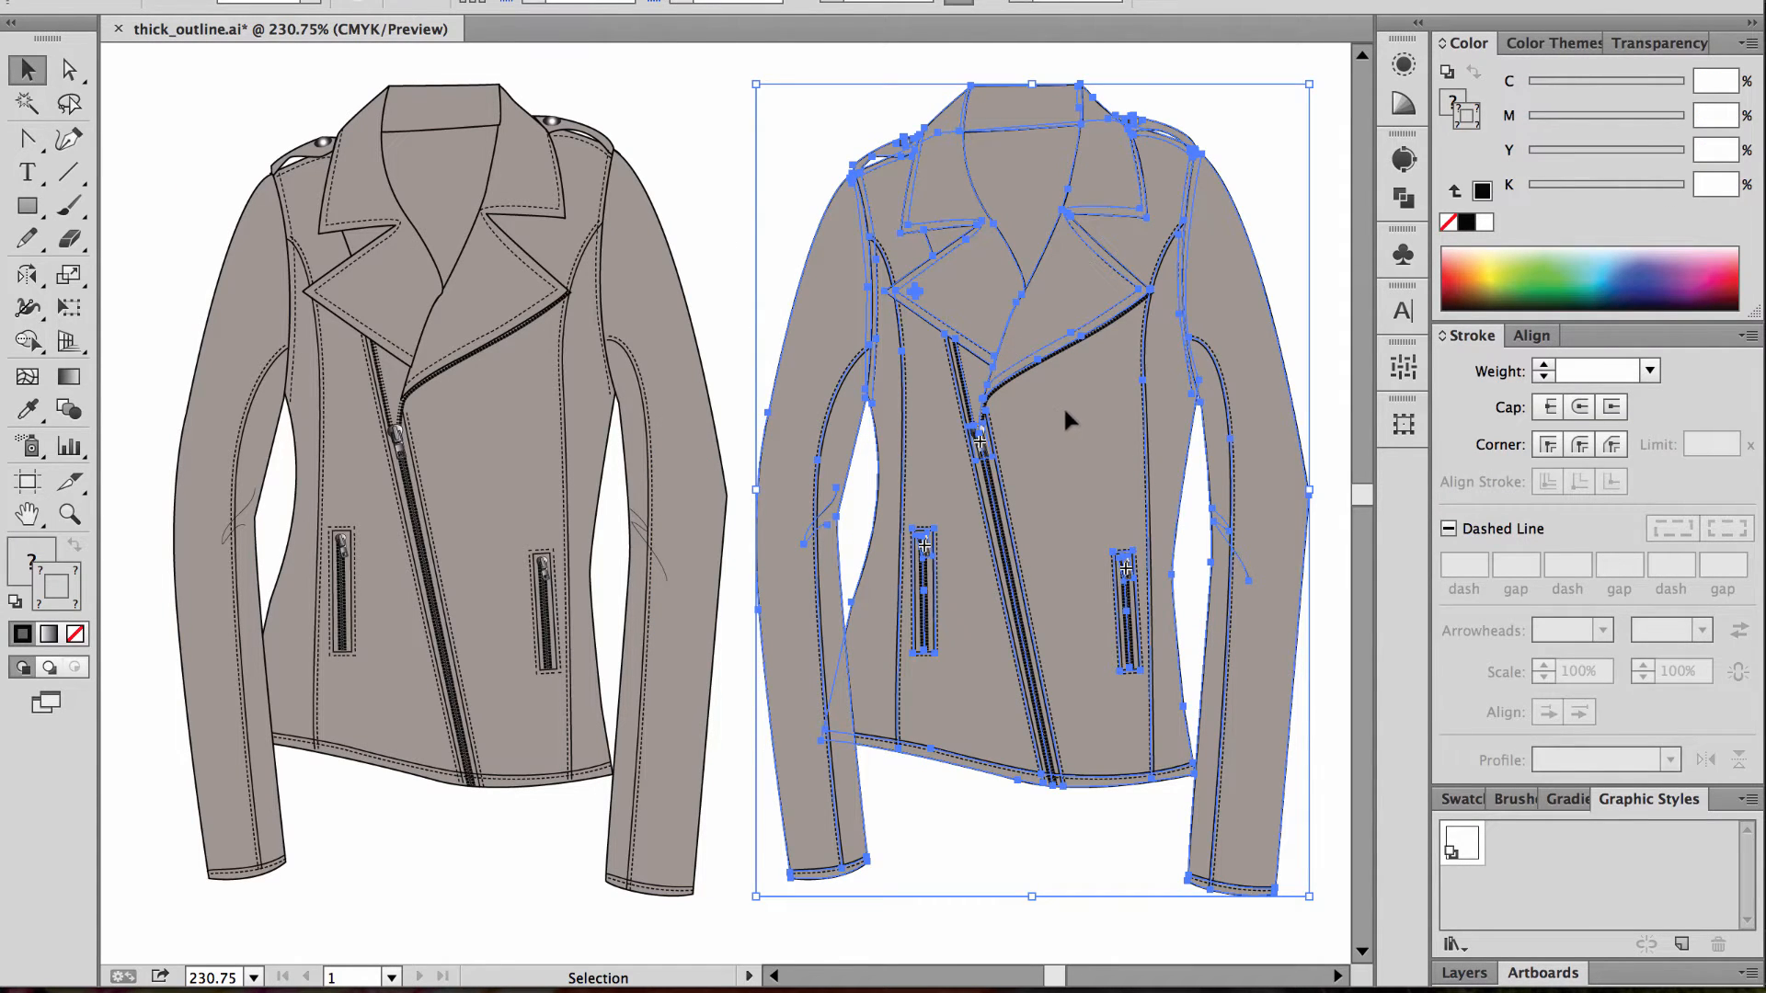
mouse_move(1194, 605)
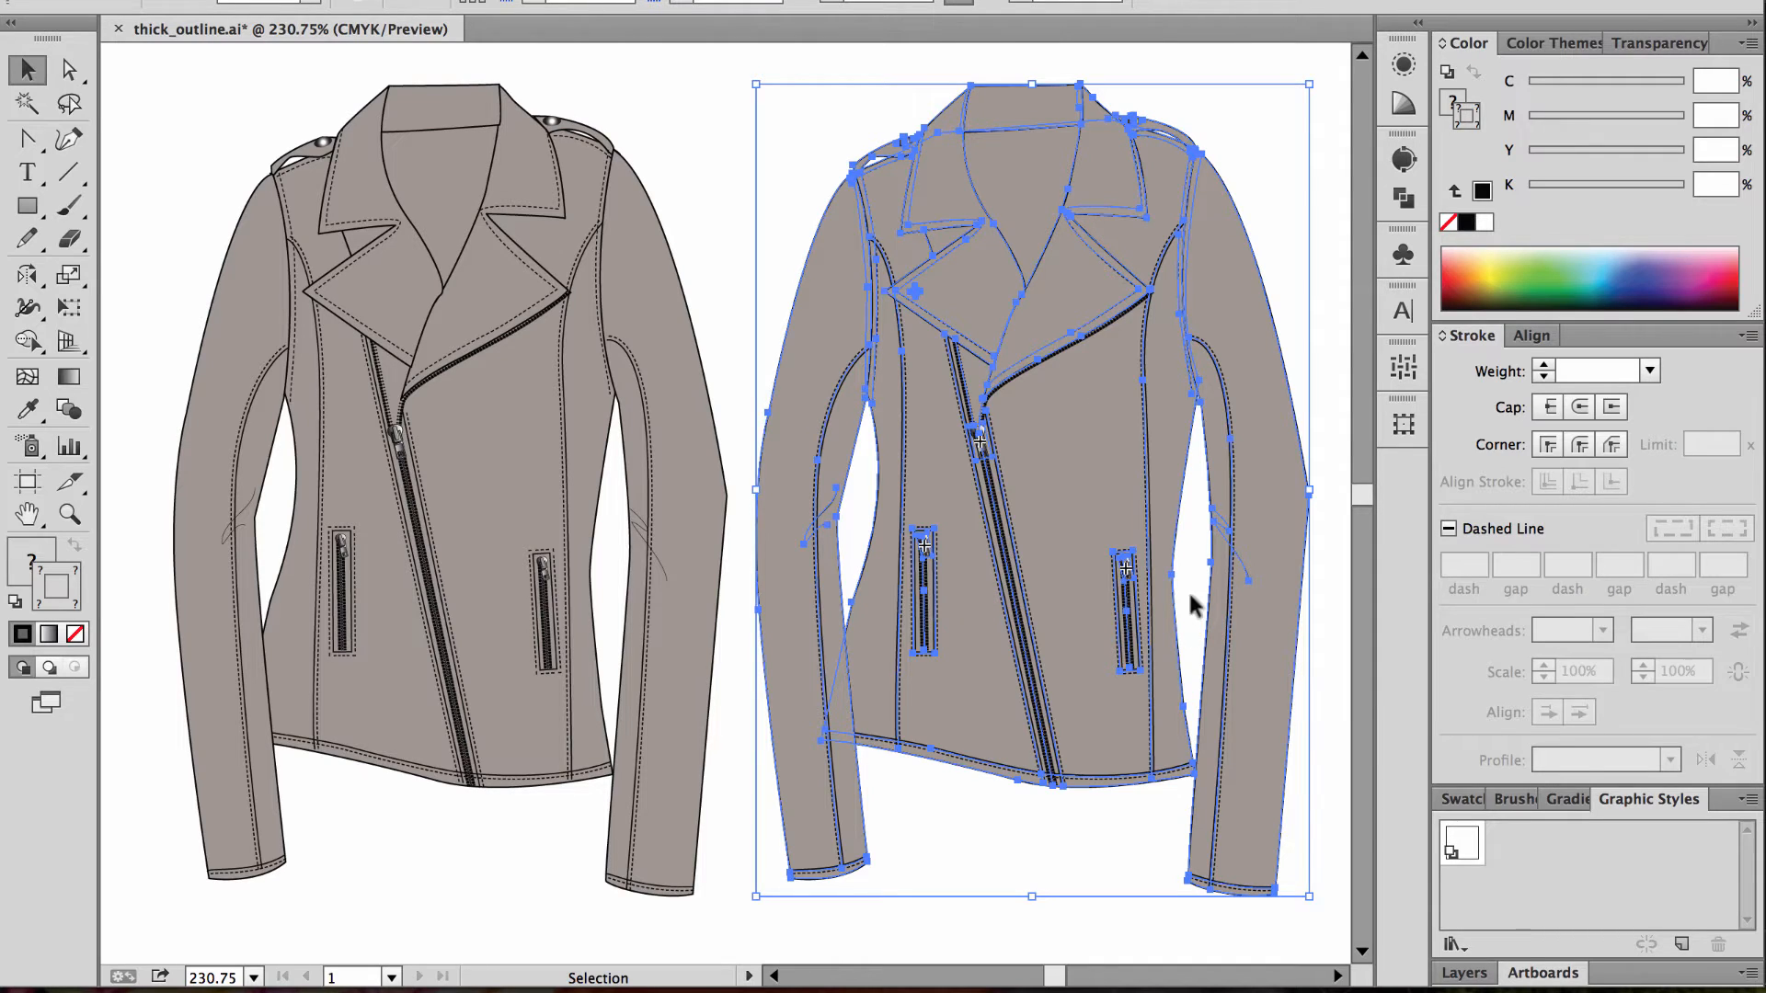
mouse_move(1247, 577)
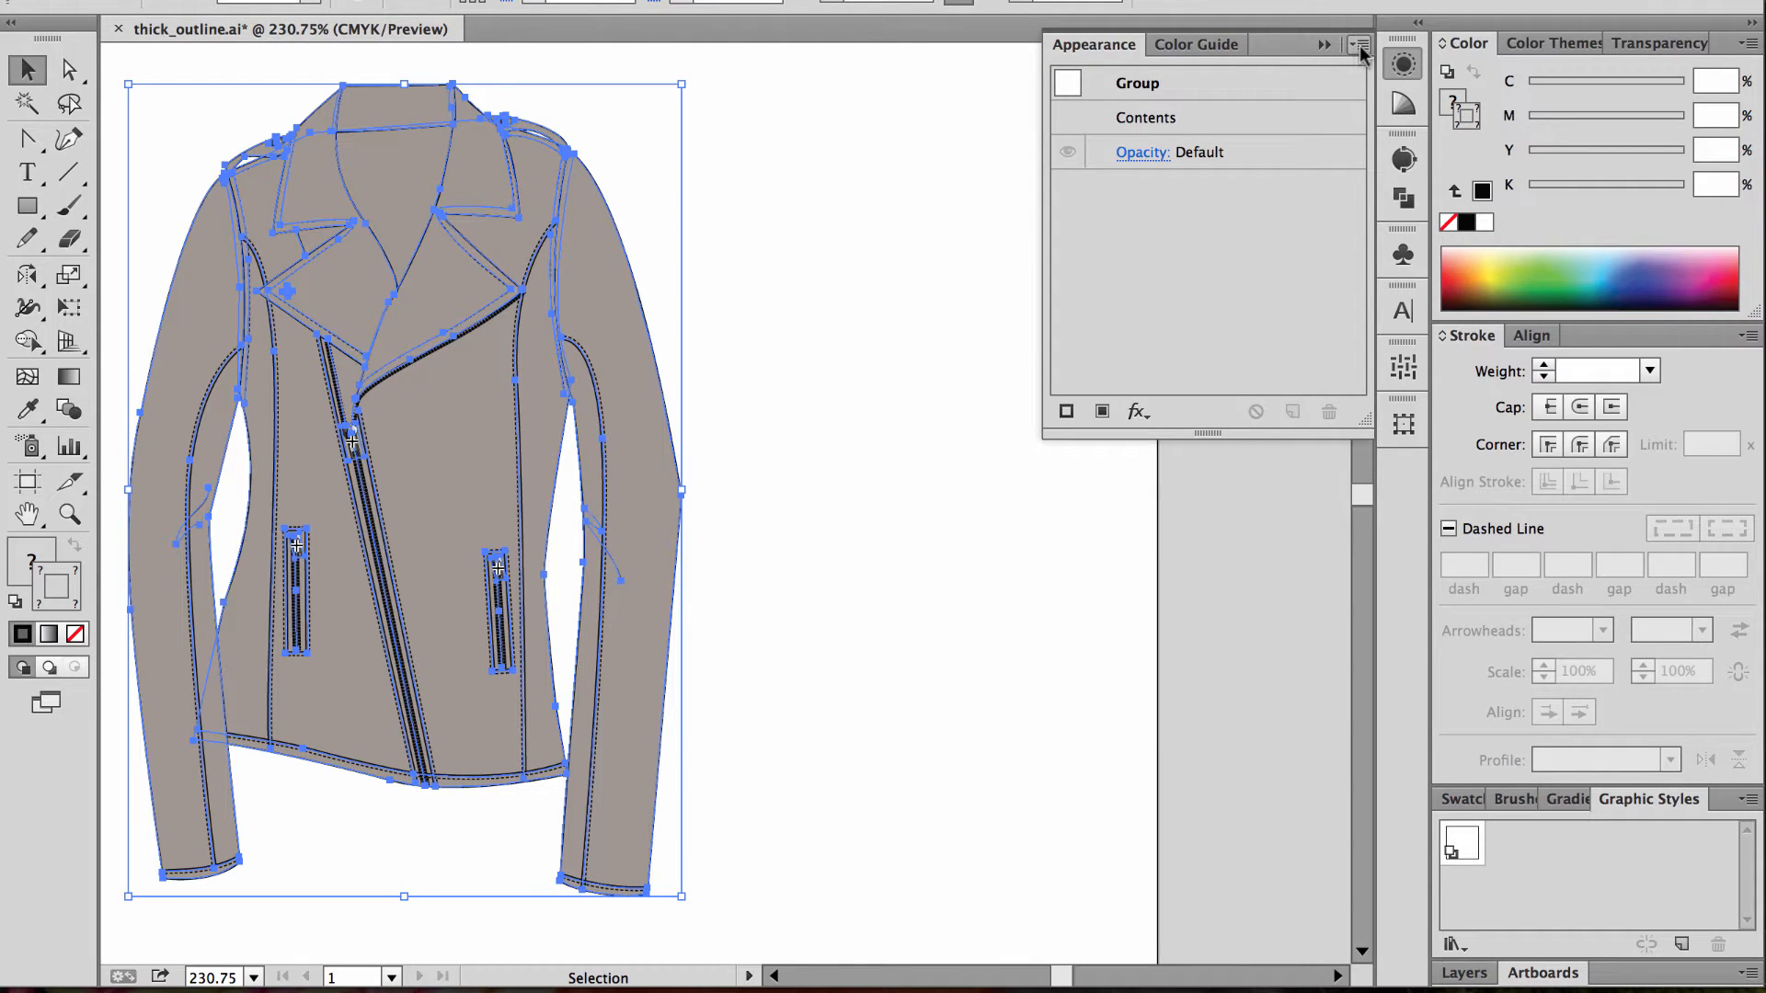
- Add a new black stroke to the whole jacket group and thicken it to 3 pt
left_click(1360, 44)
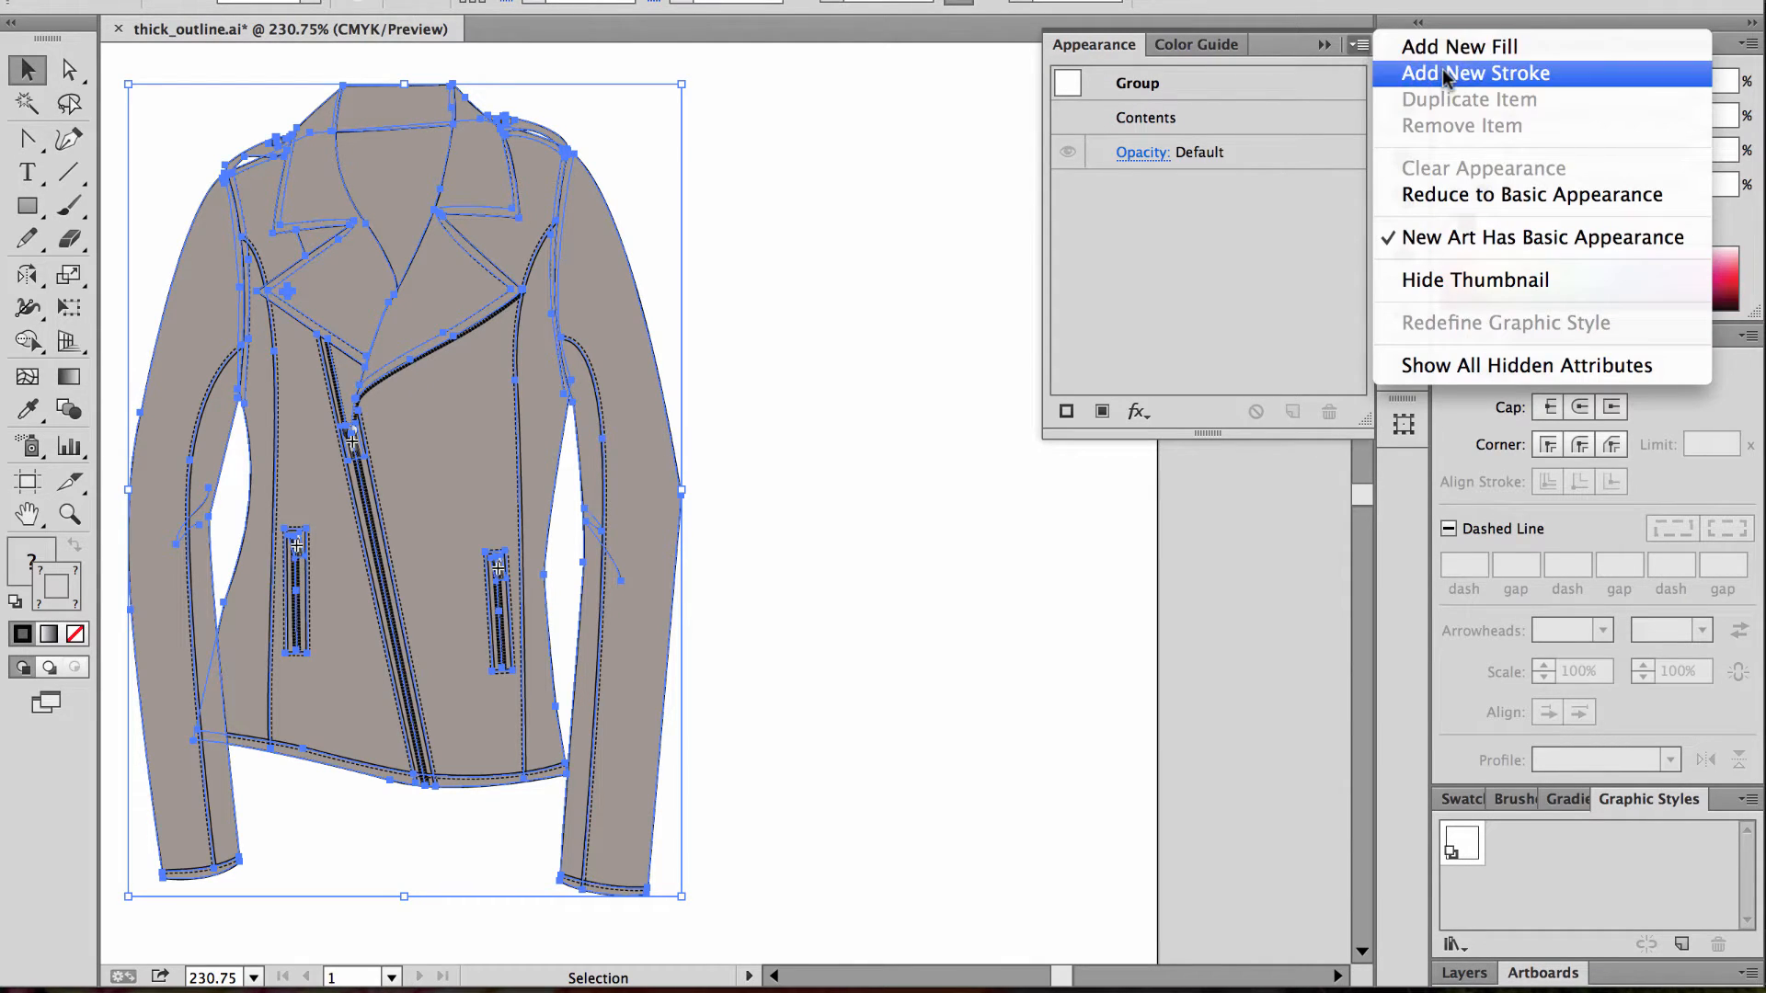
left_click(1474, 72)
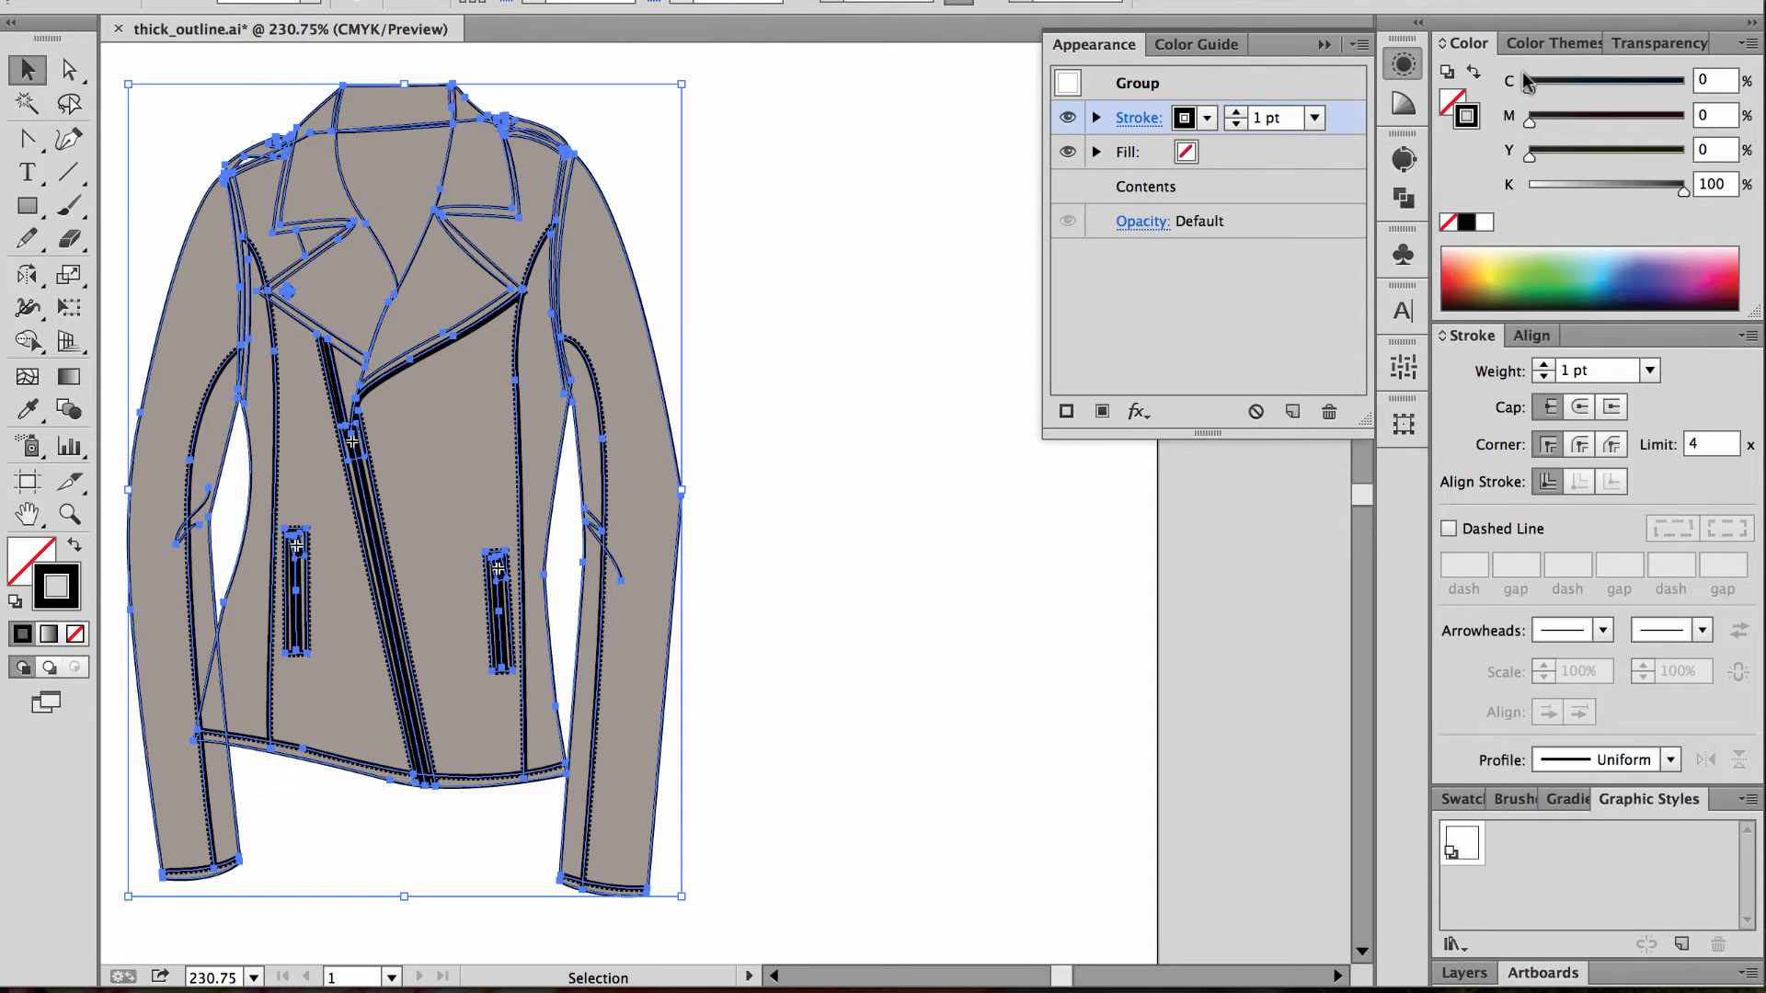
mouse_move(574, 489)
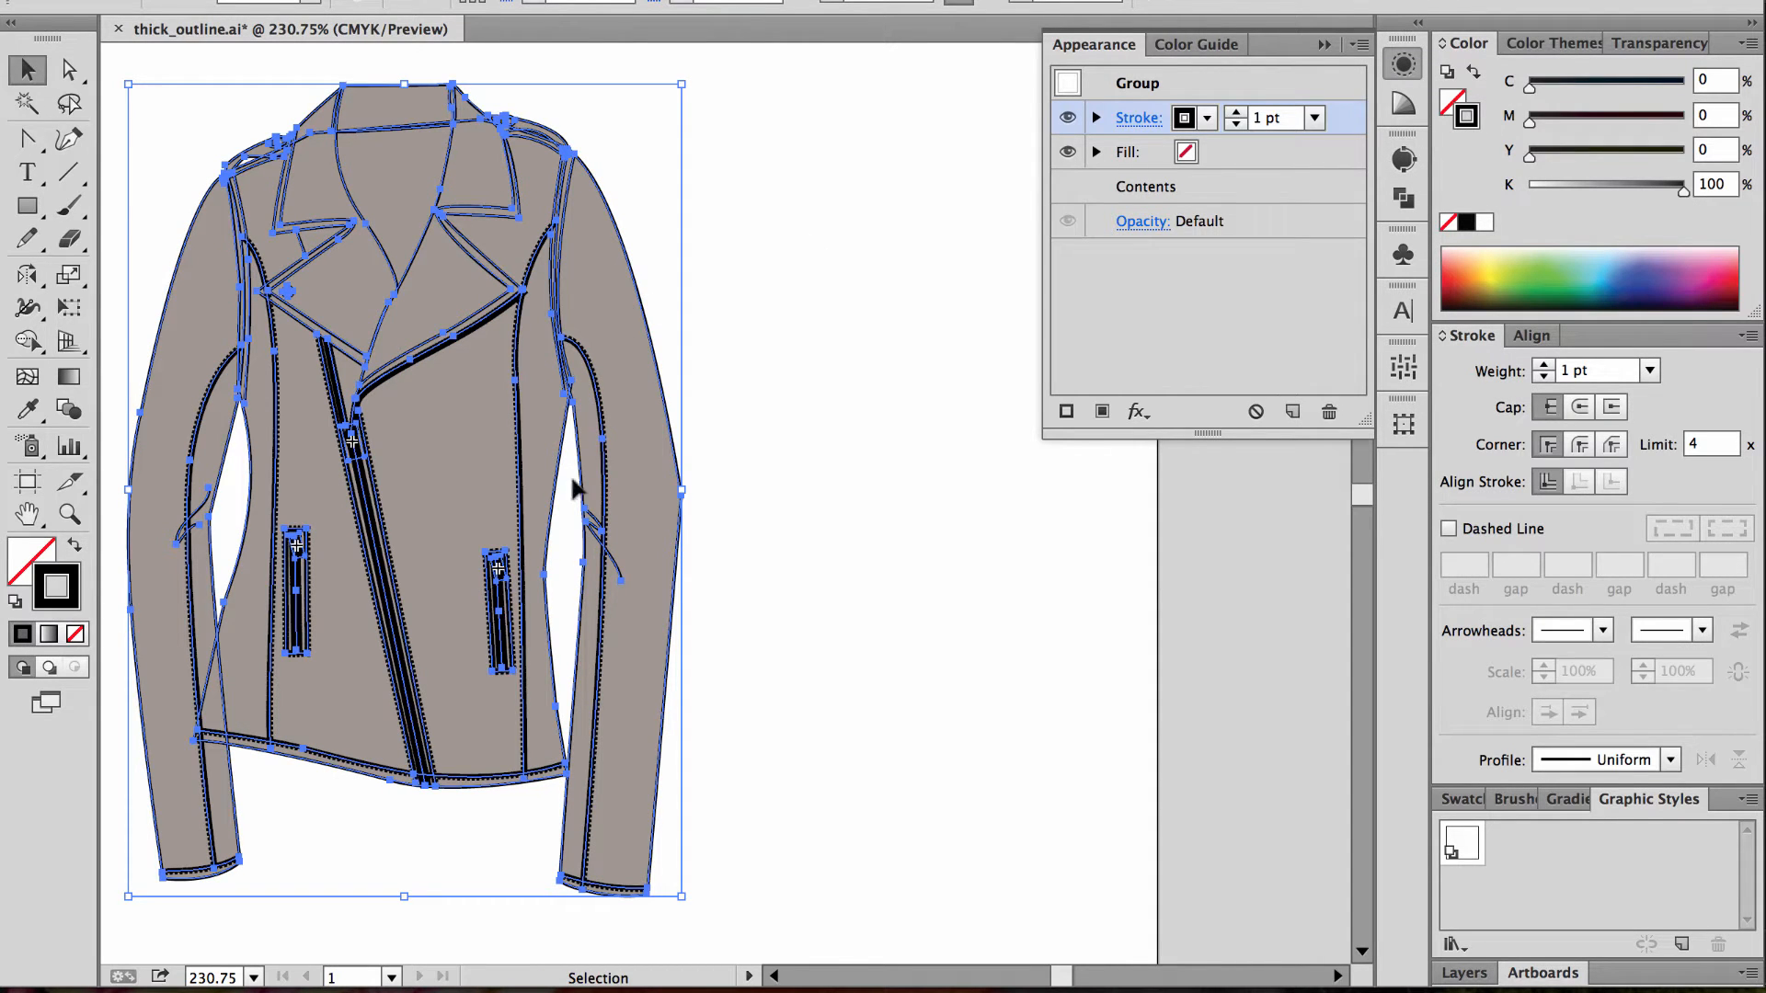
mouse_move(1271, 182)
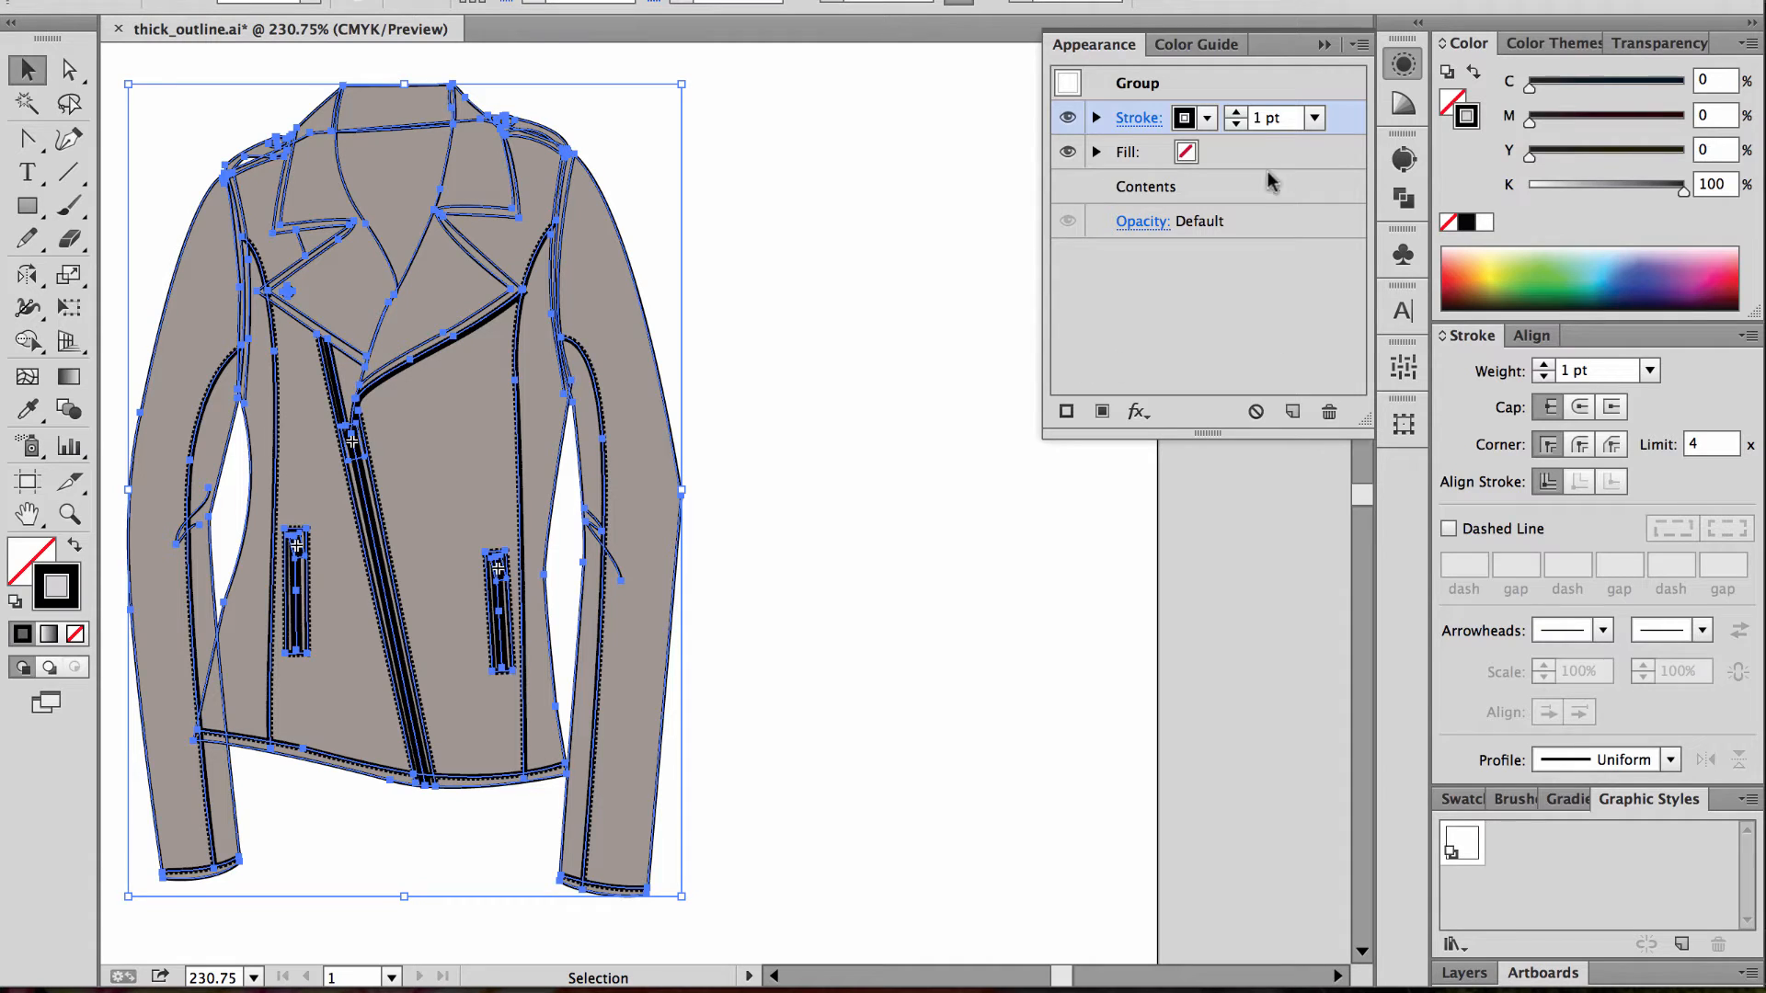
left_click(1236, 112)
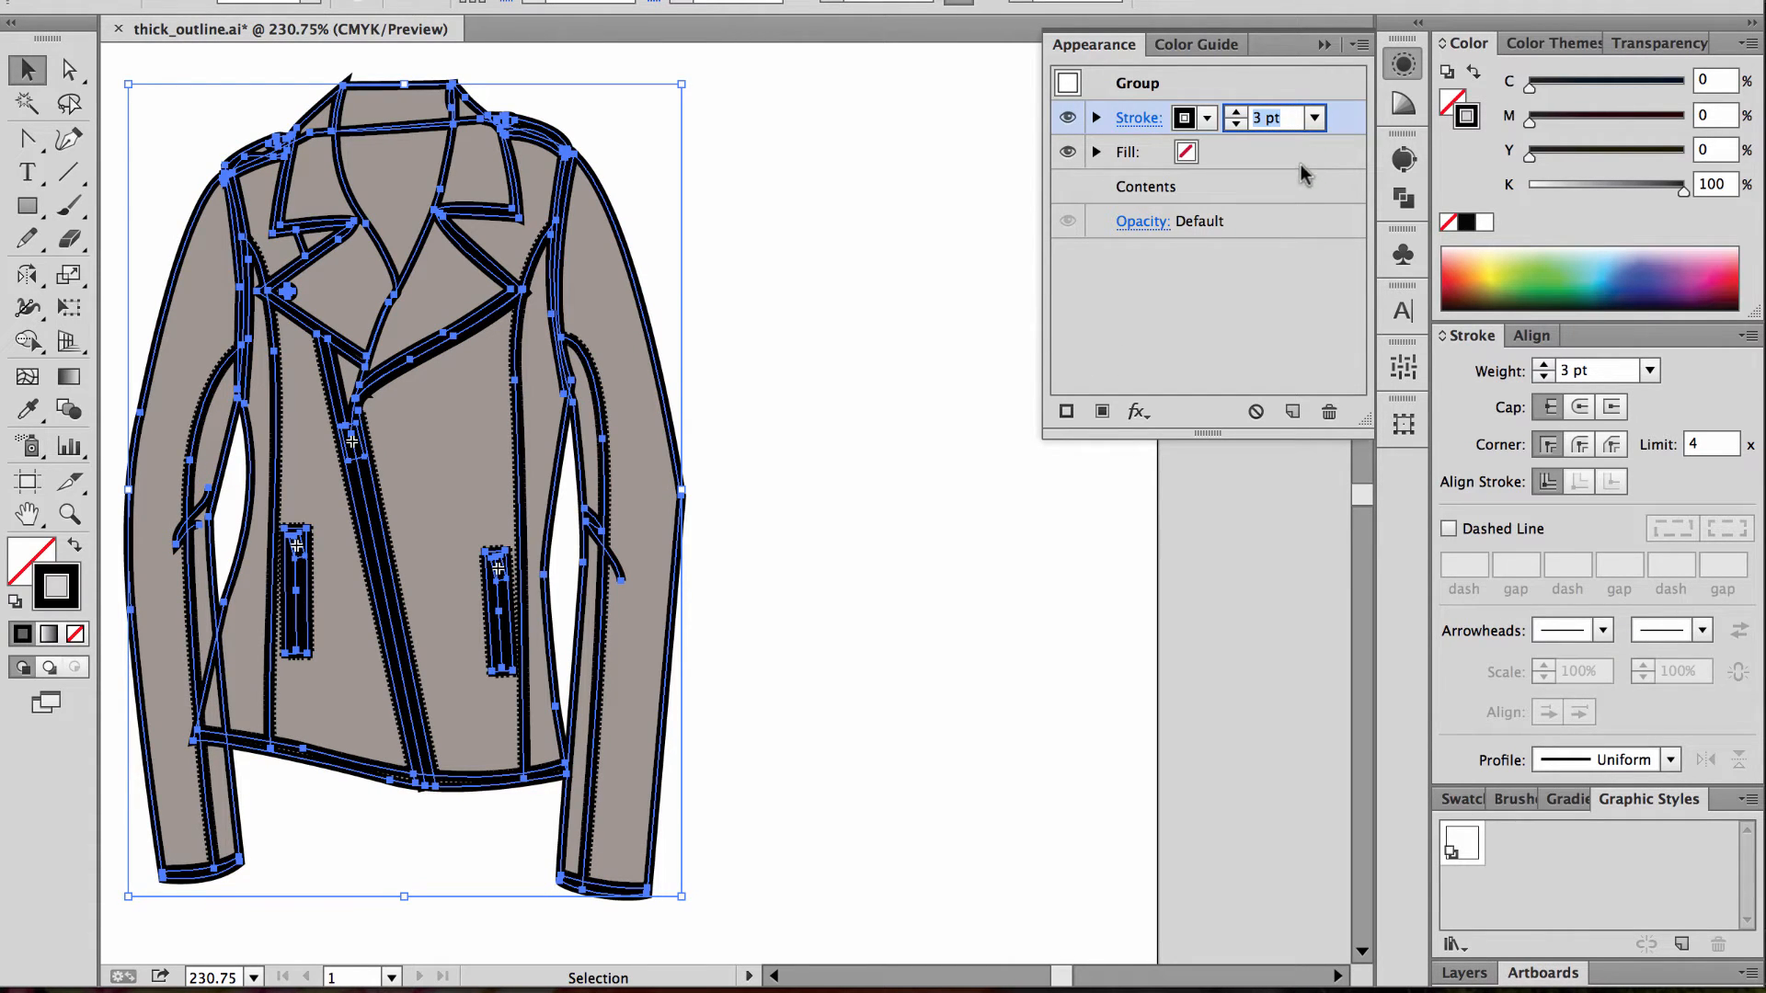
mouse_move(1280, 118)
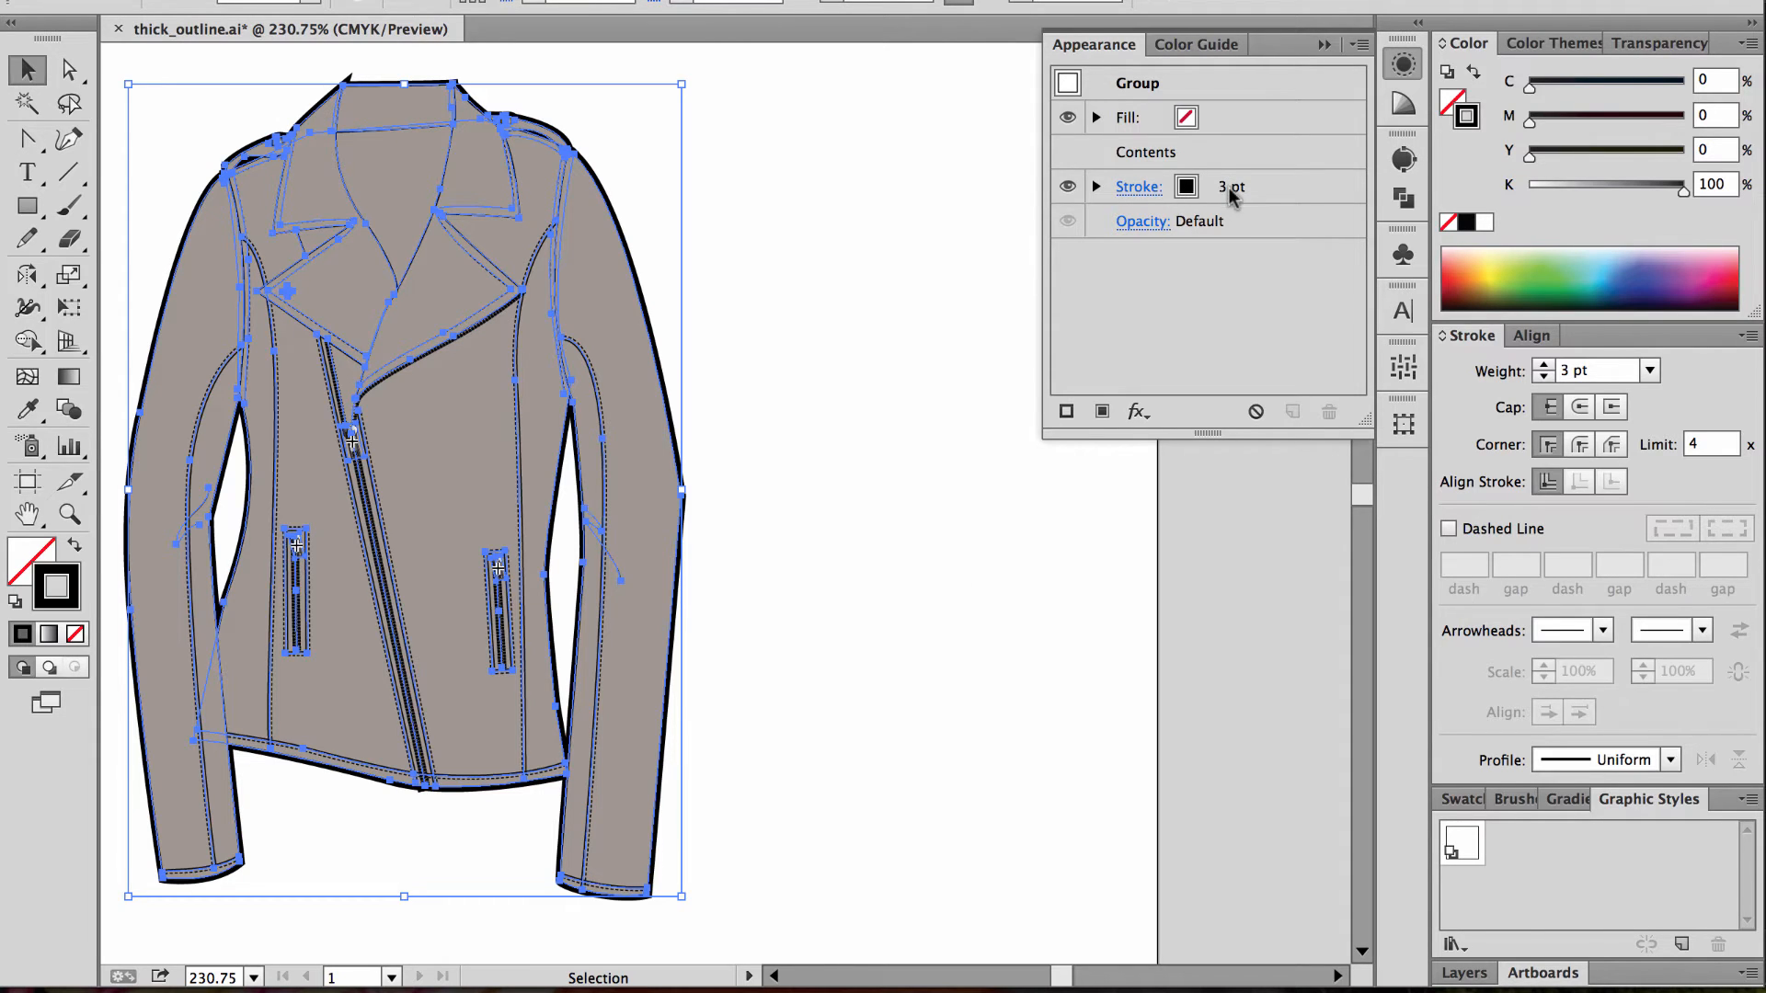
mouse_move(659, 344)
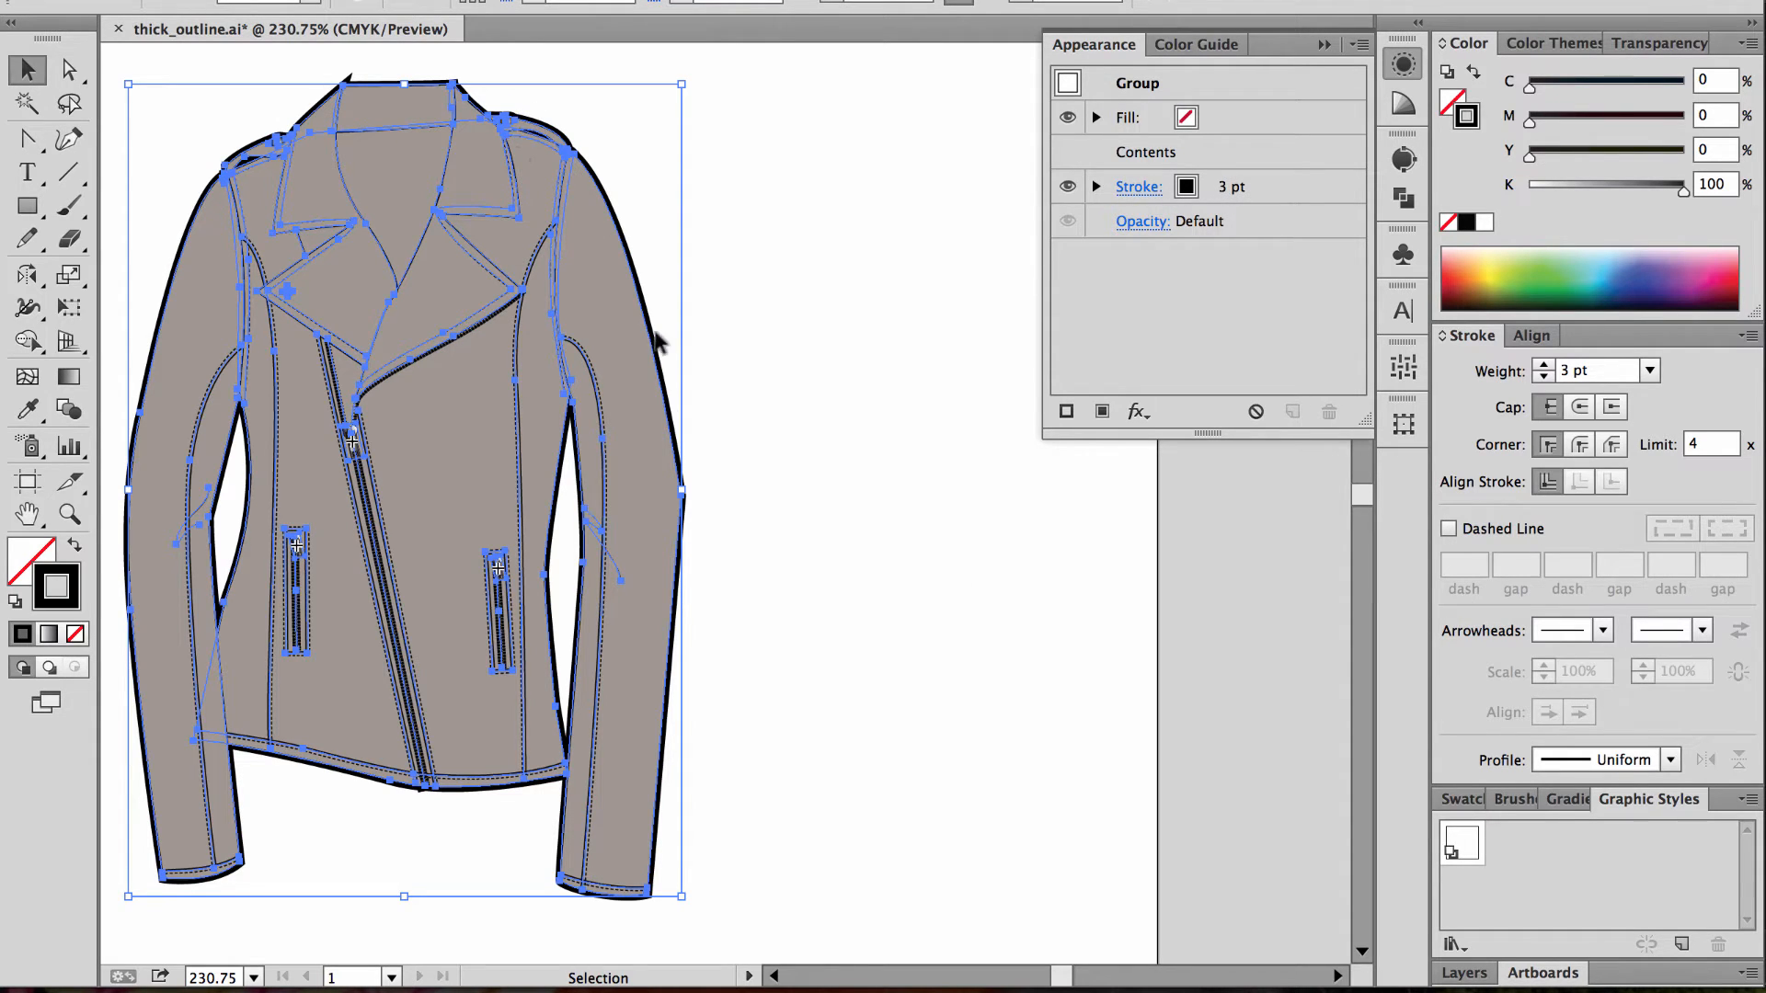
mouse_move(861, 574)
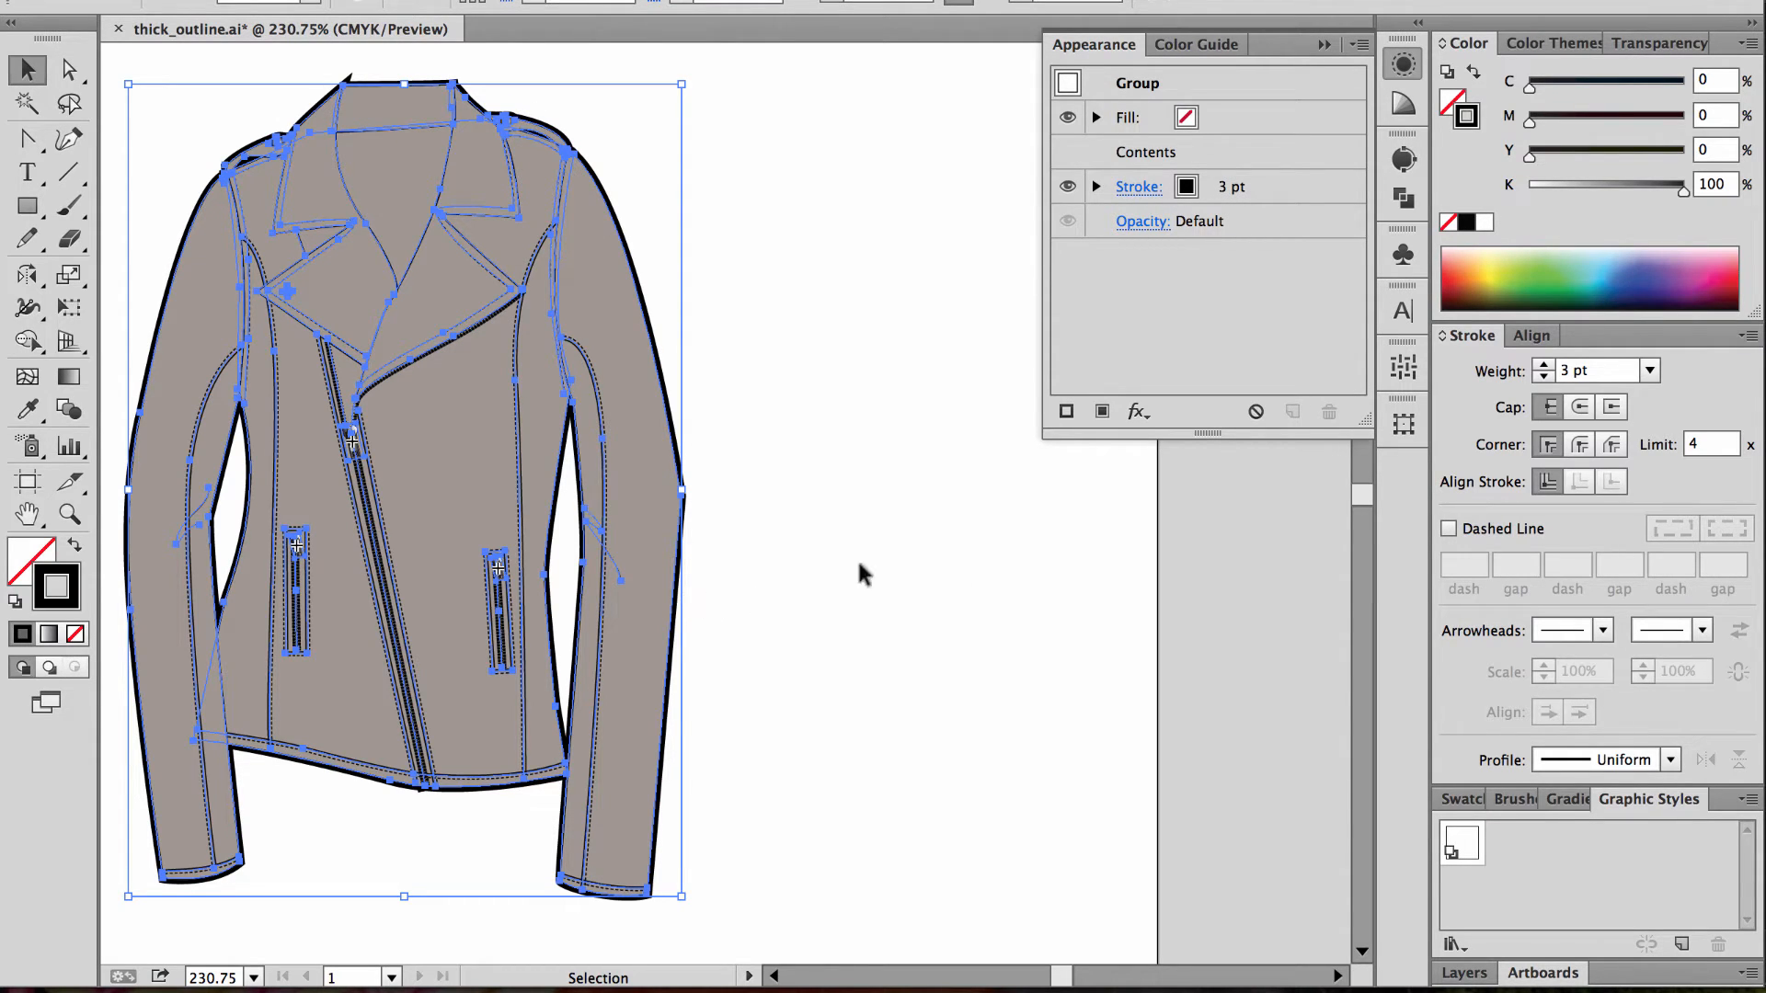
mouse_move(887, 380)
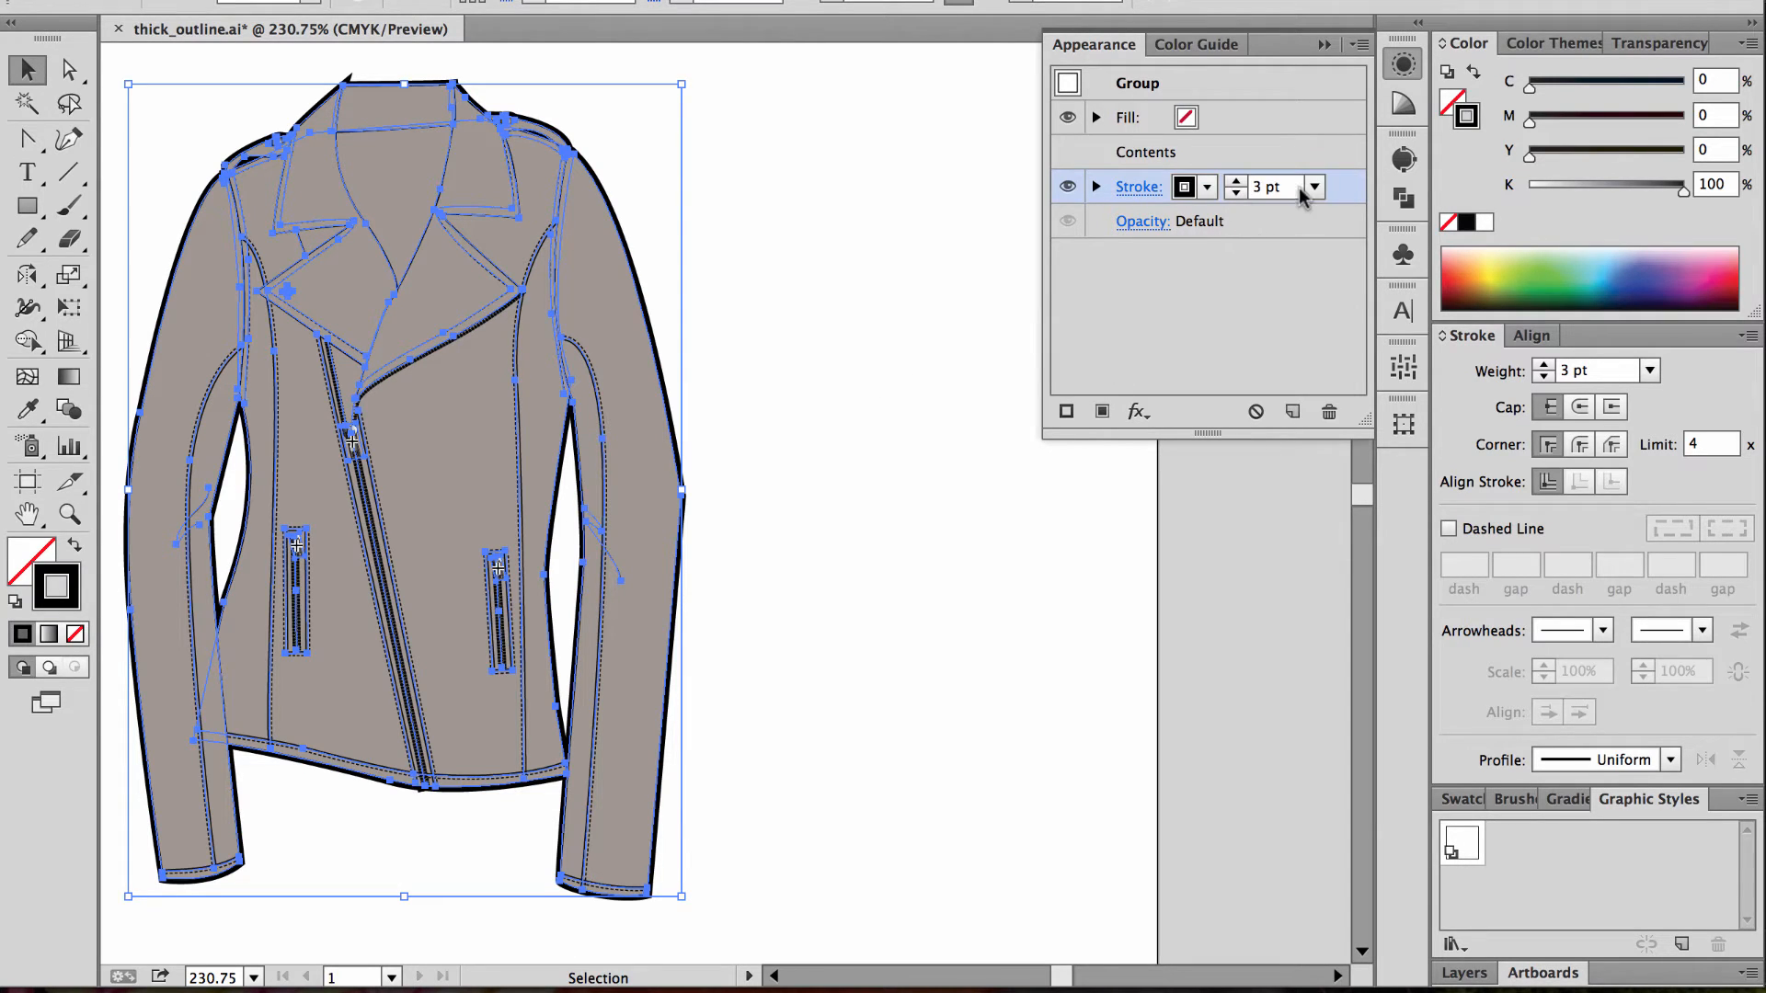
- Set the group's outer-outline stroke, now beneath Contents, to 4 pt
left_click(1236, 182)
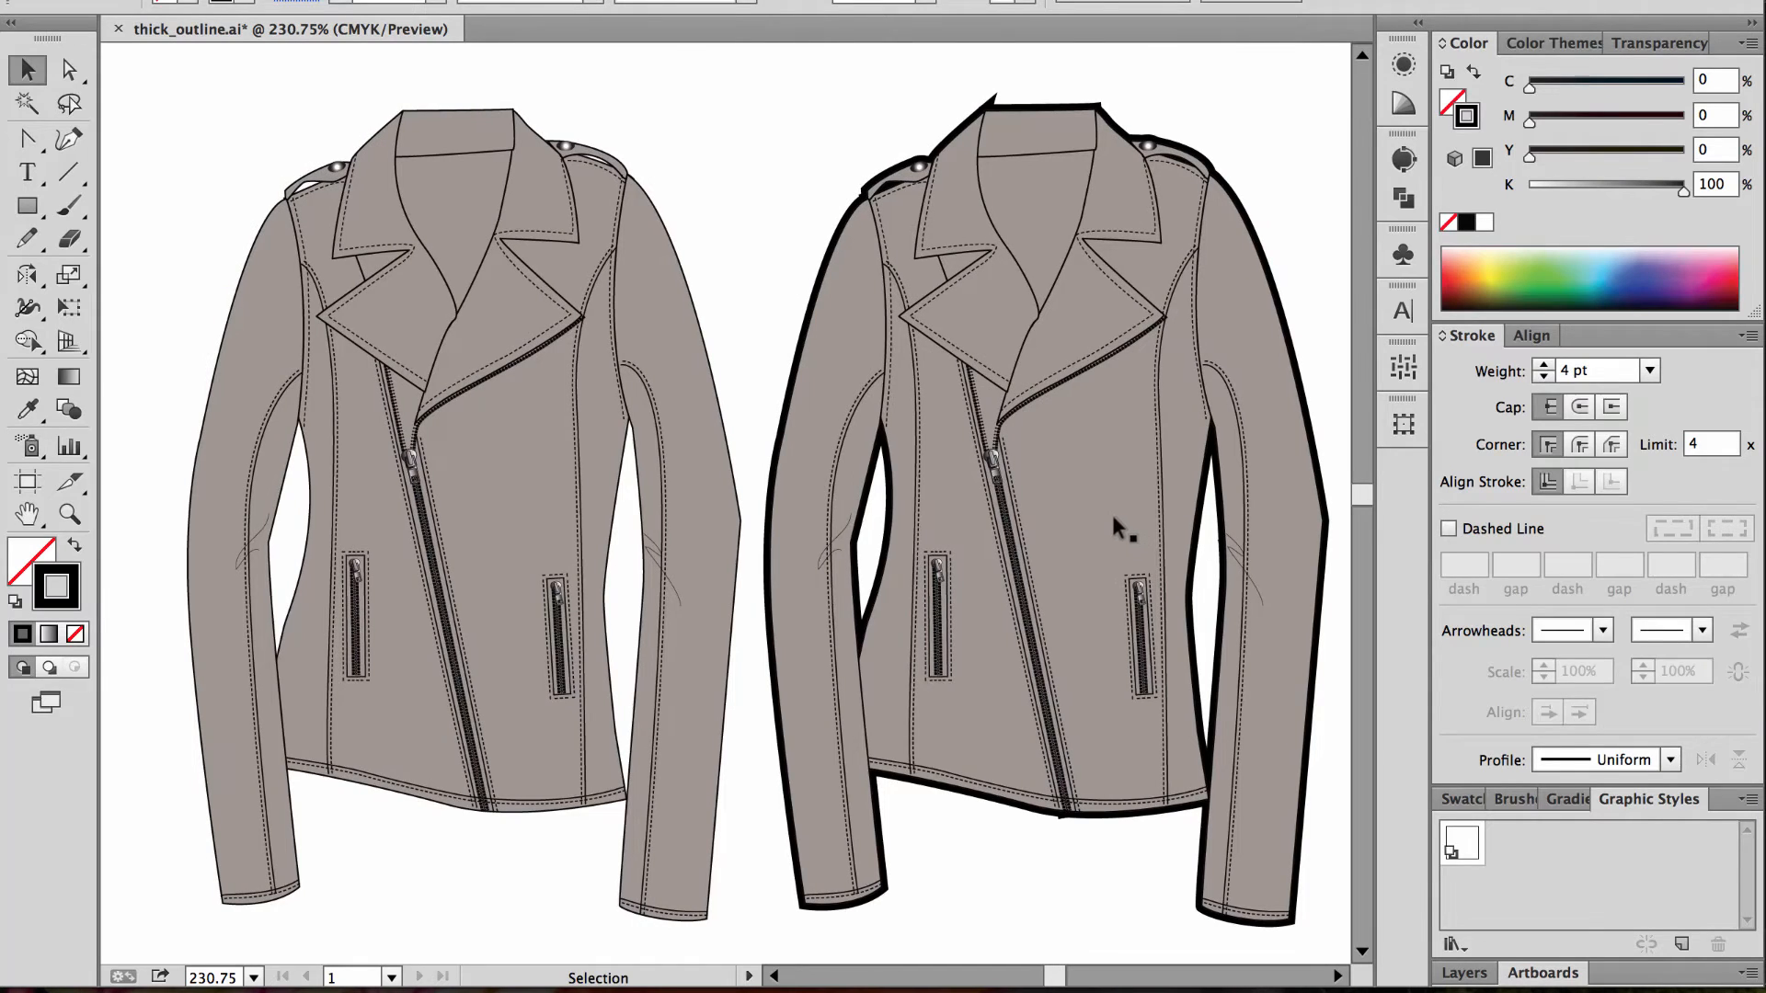
mouse_move(1029, 155)
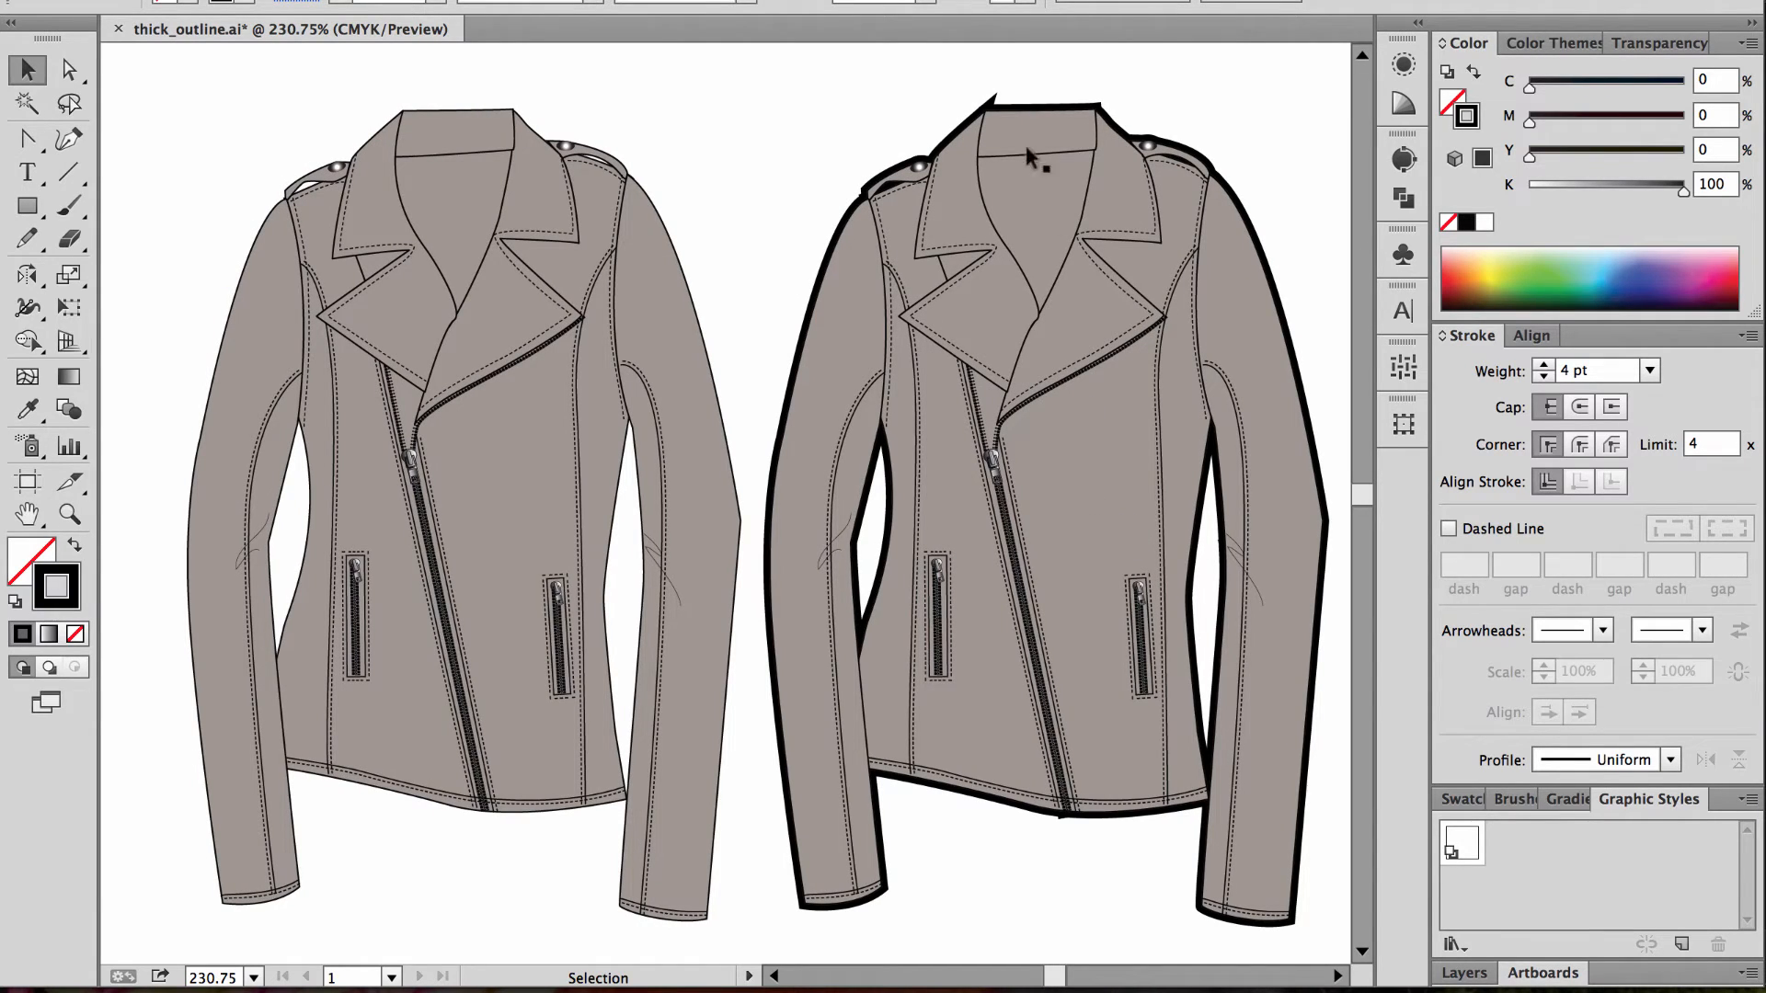
mouse_move(1002, 192)
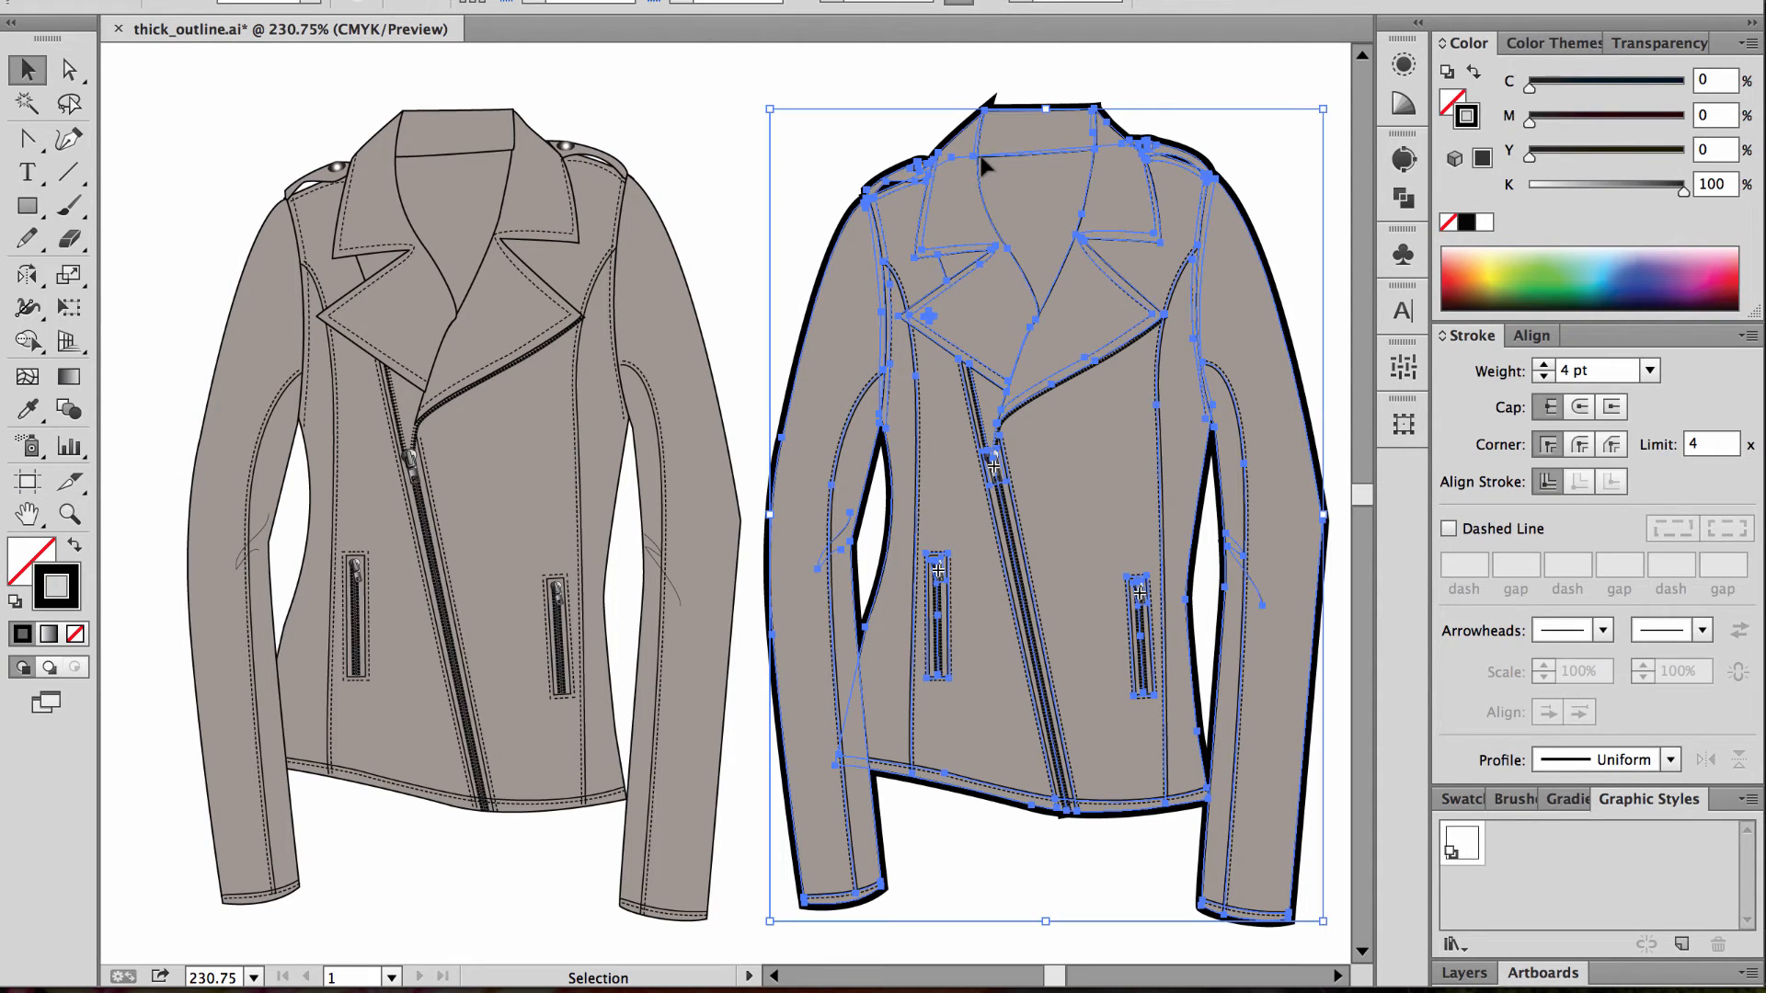
mouse_move(1008, 197)
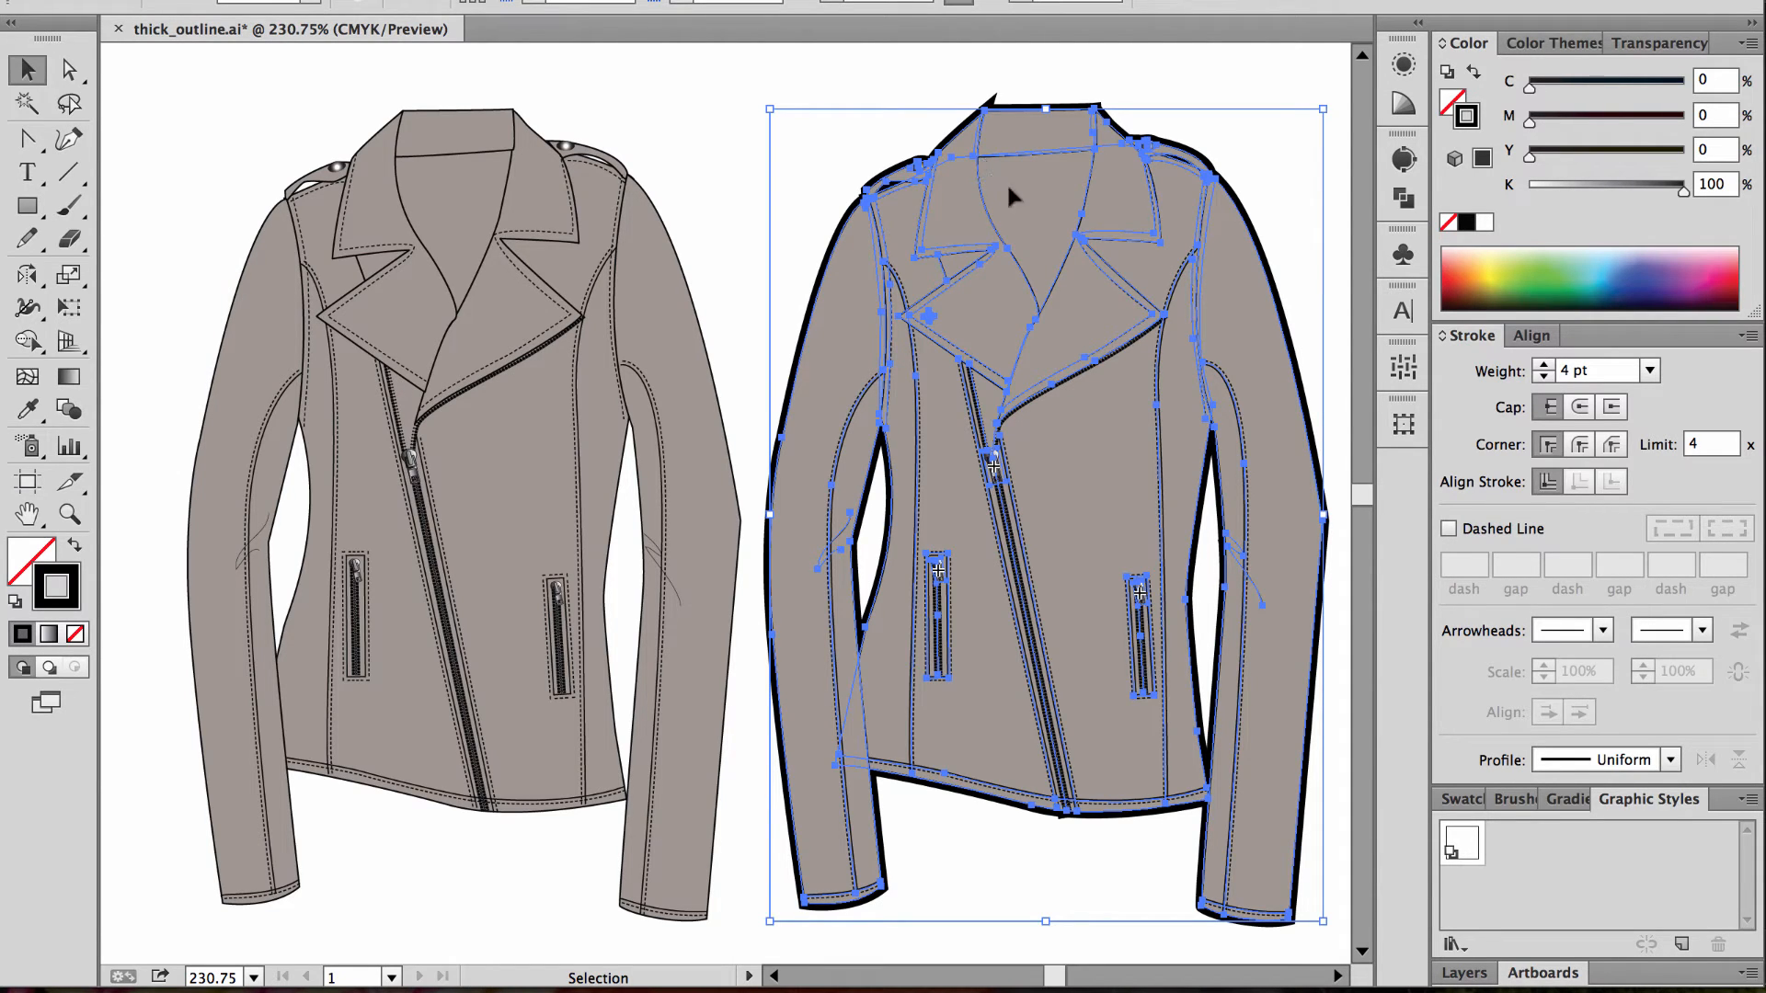
left_click(1139, 188)
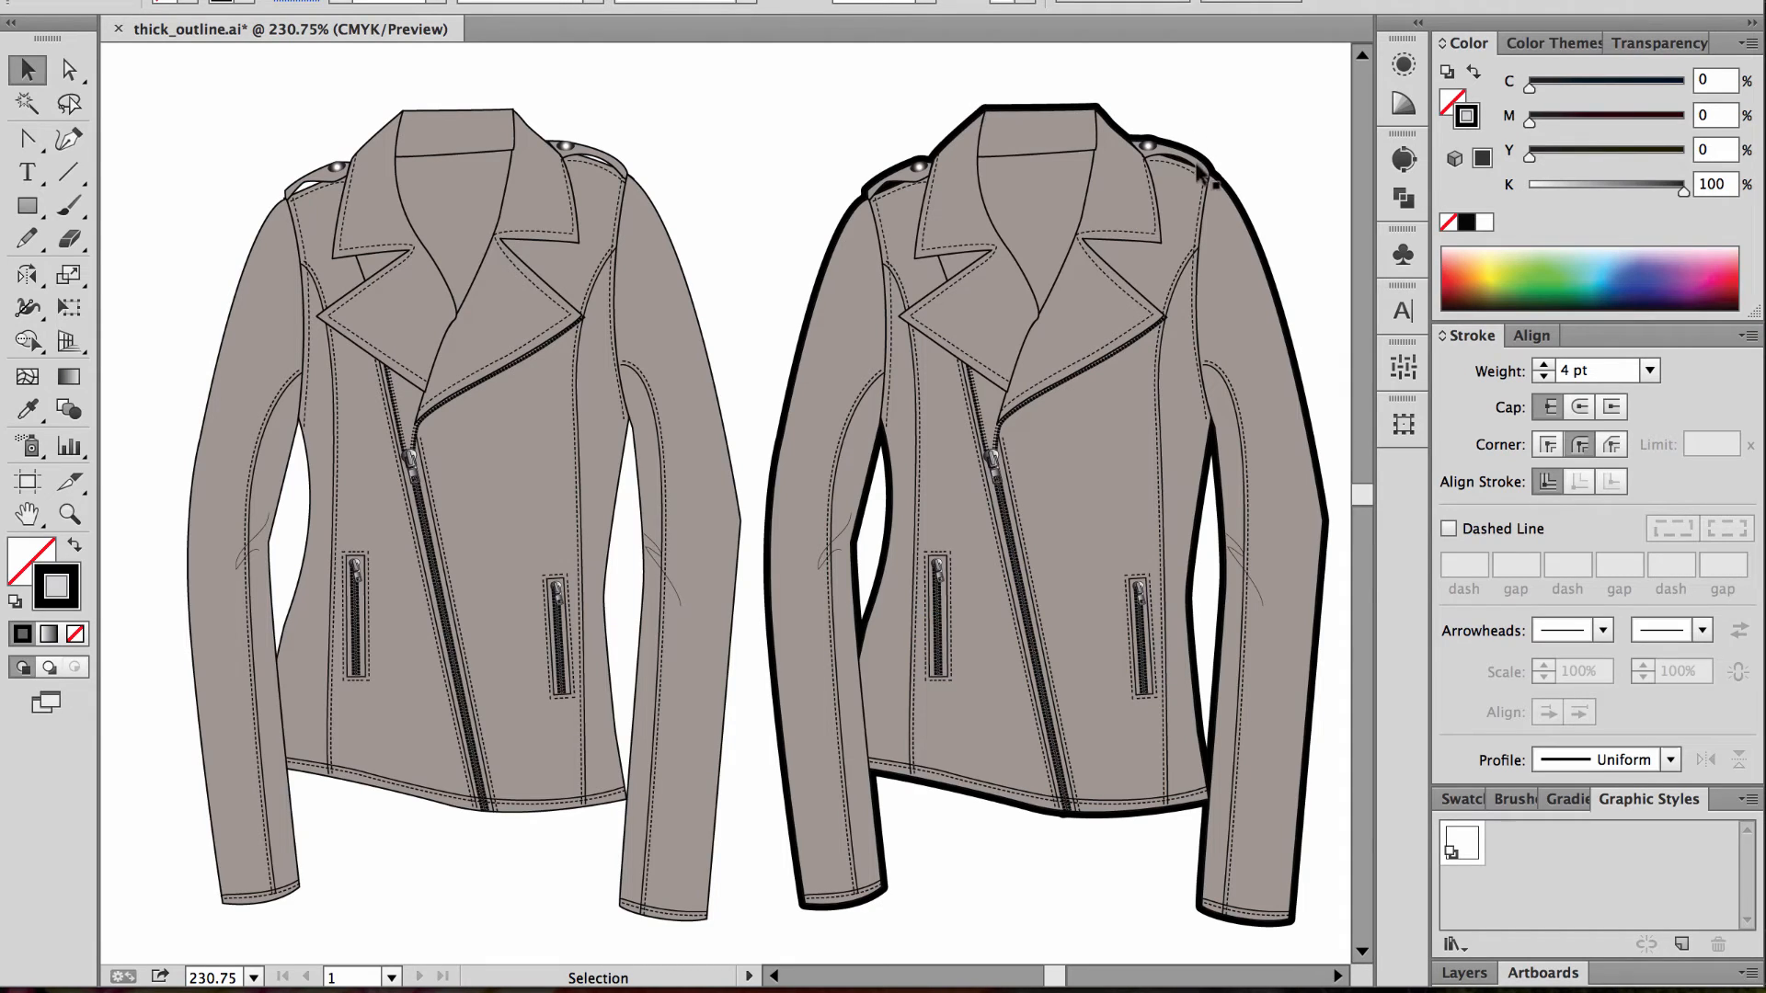
mouse_move(1082, 600)
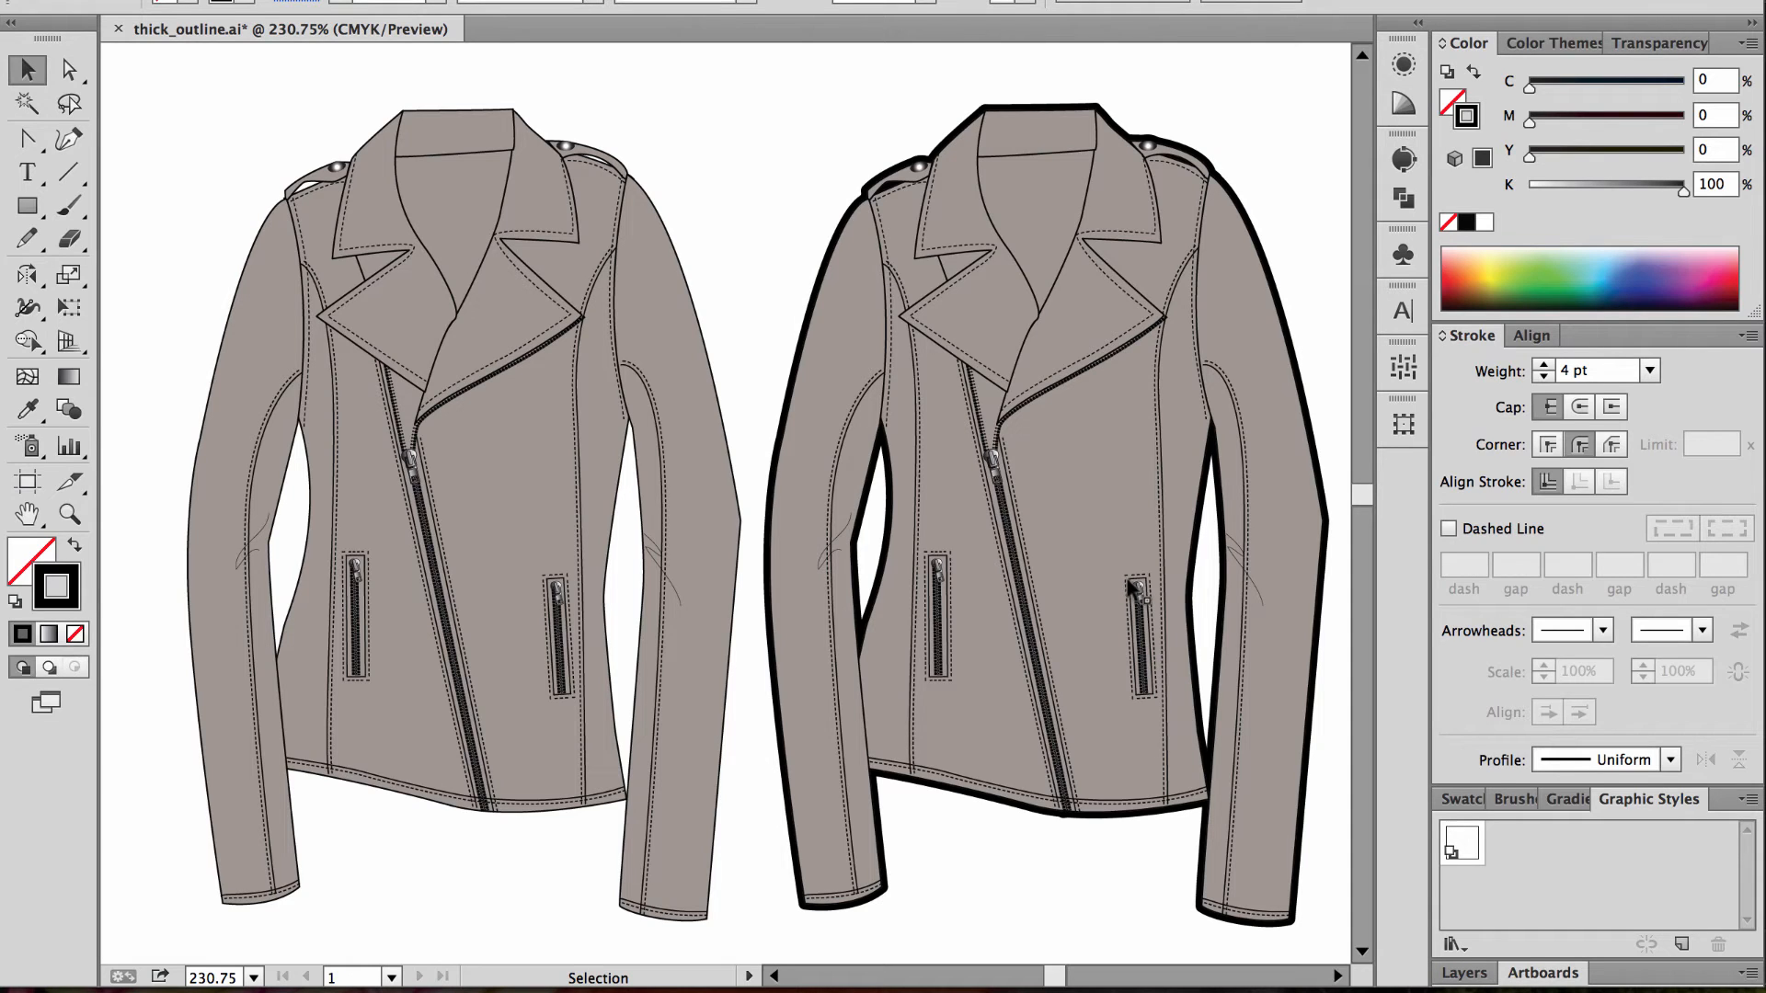
mouse_move(1056, 438)
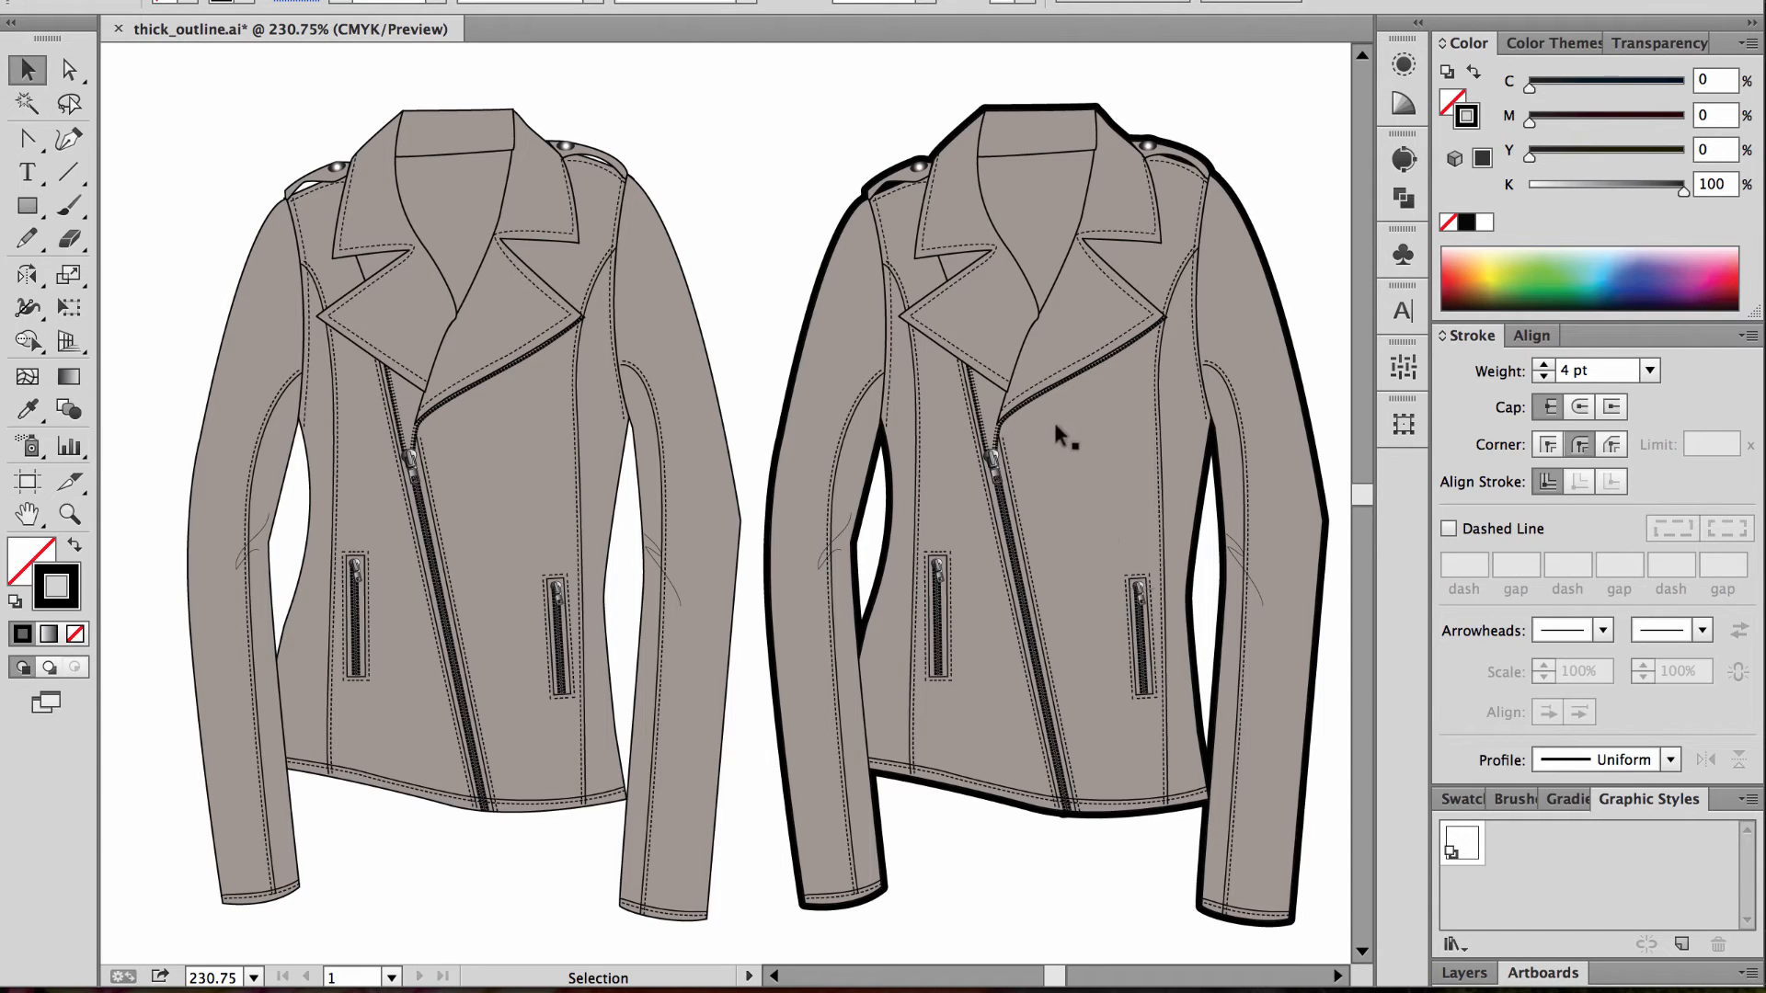
- Save the outlined jacket's thick-silhouette look as a new graphic style
left_click(1060, 437)
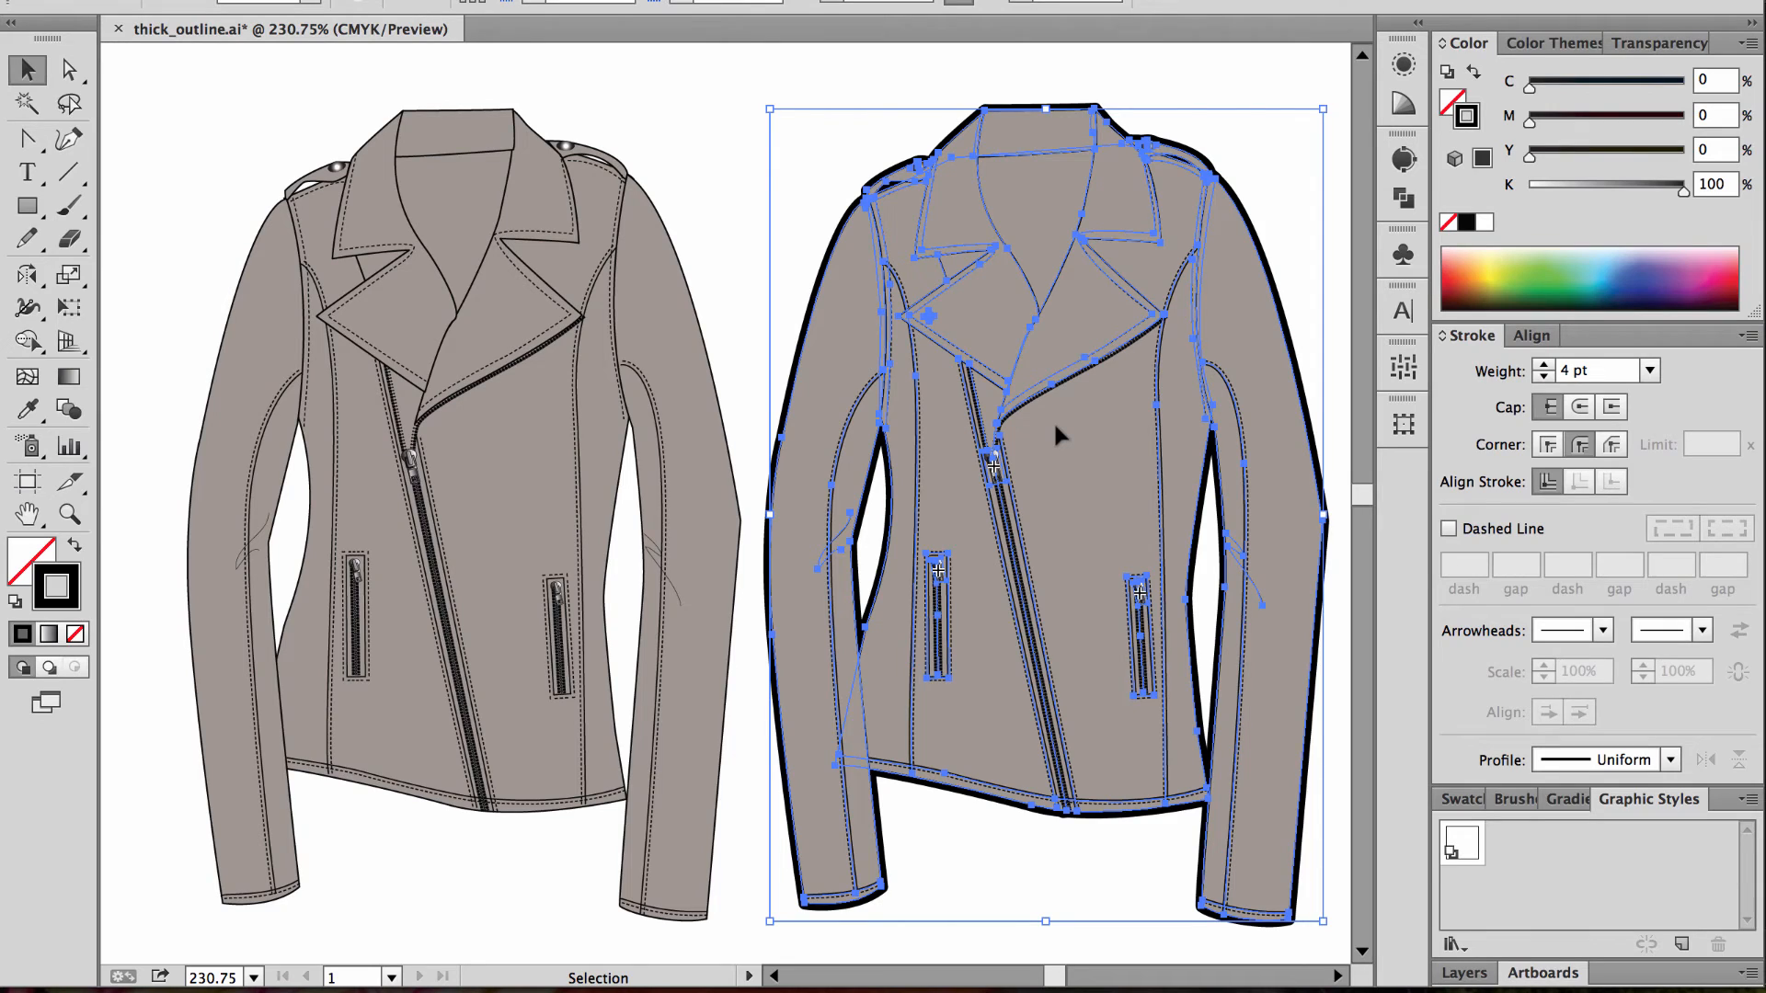
mouse_move(1047, 659)
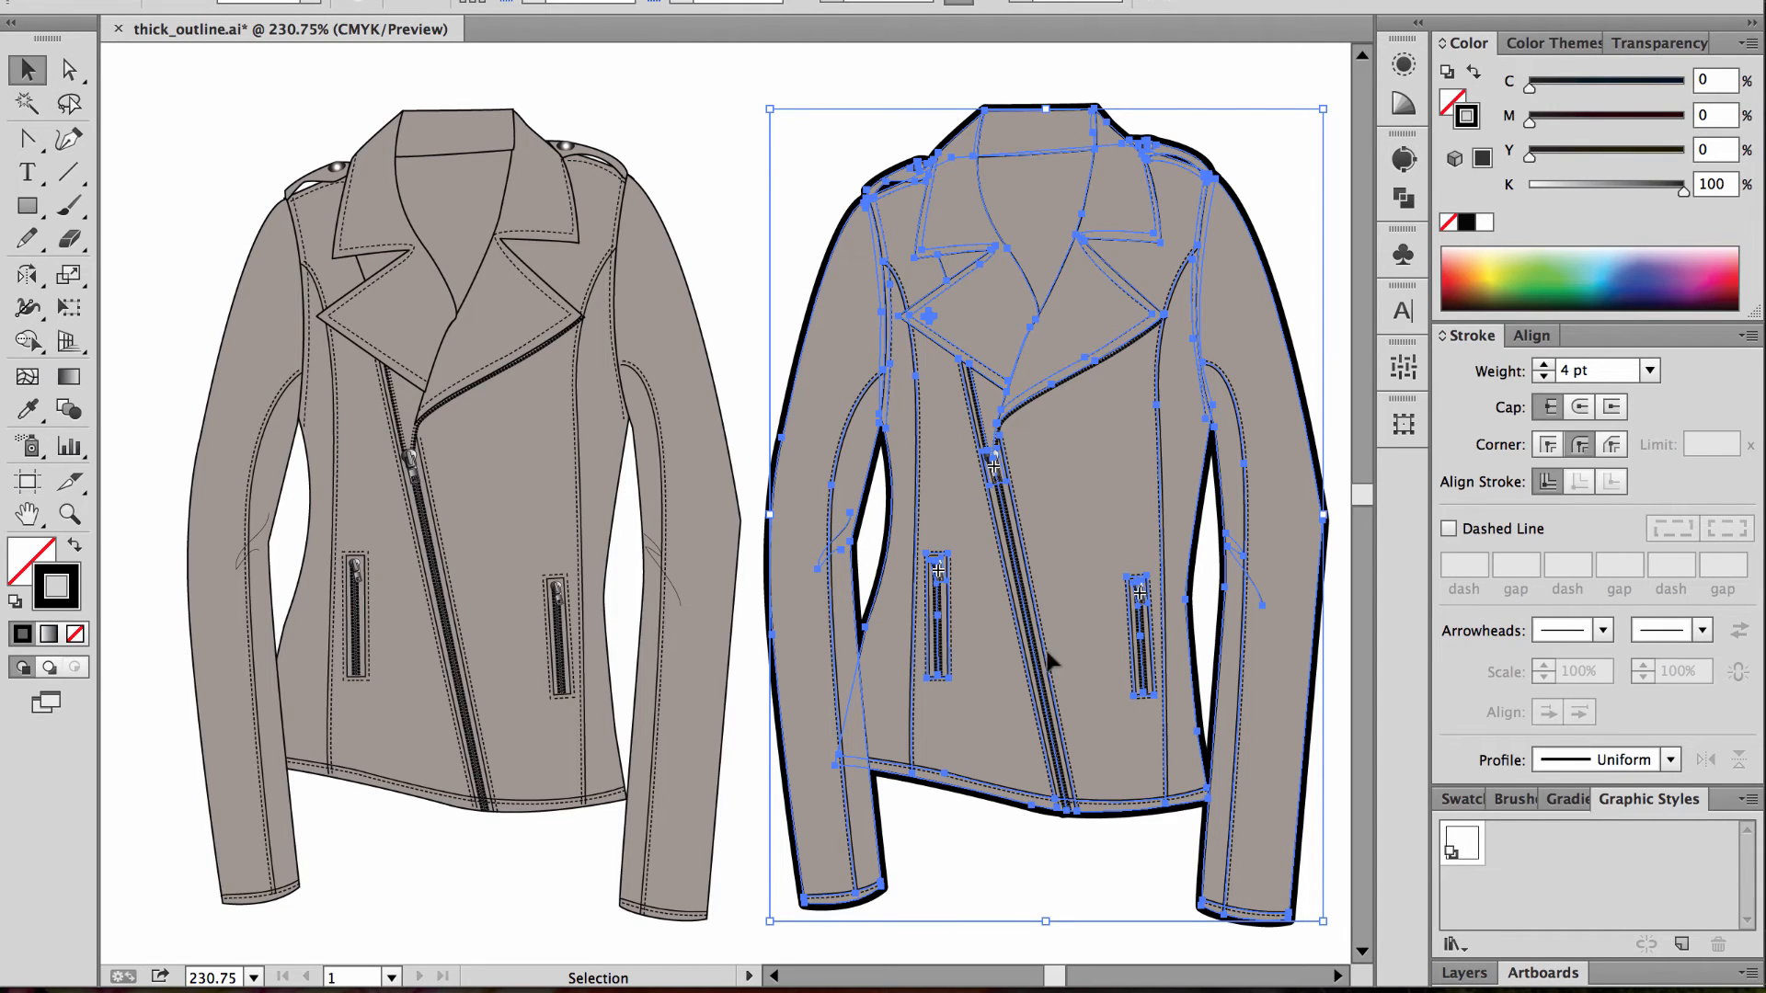
mouse_move(1624, 859)
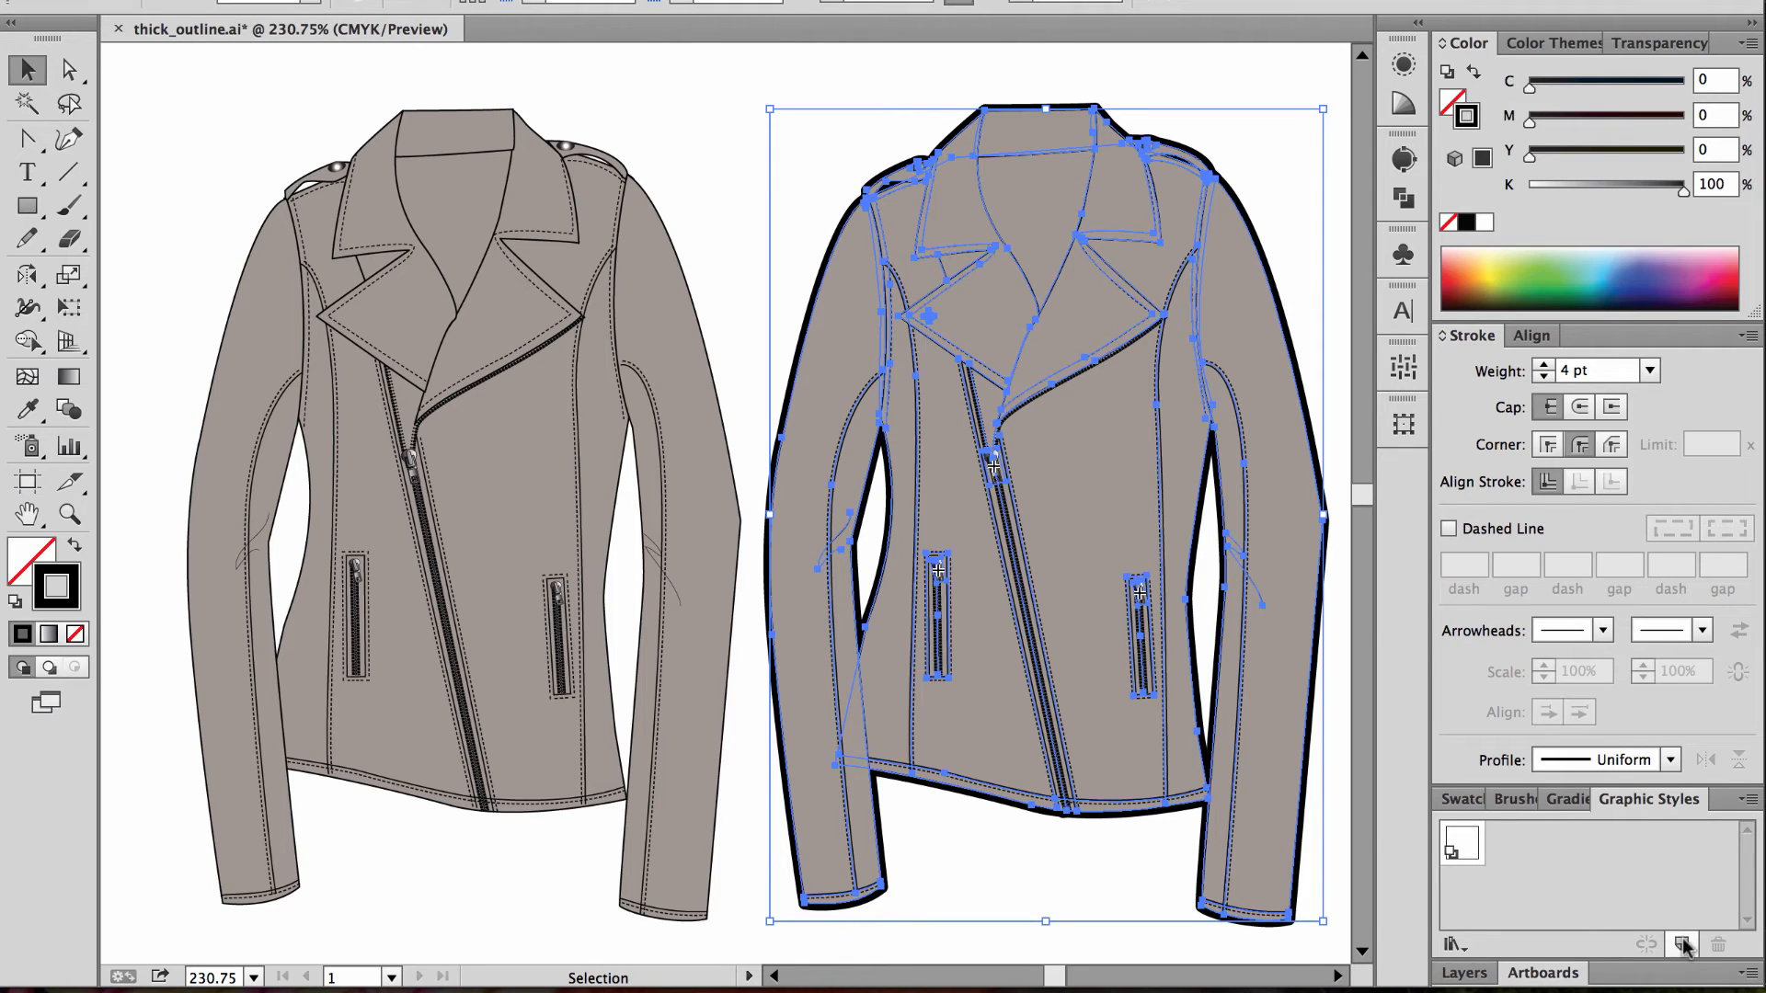
left_click(1684, 944)
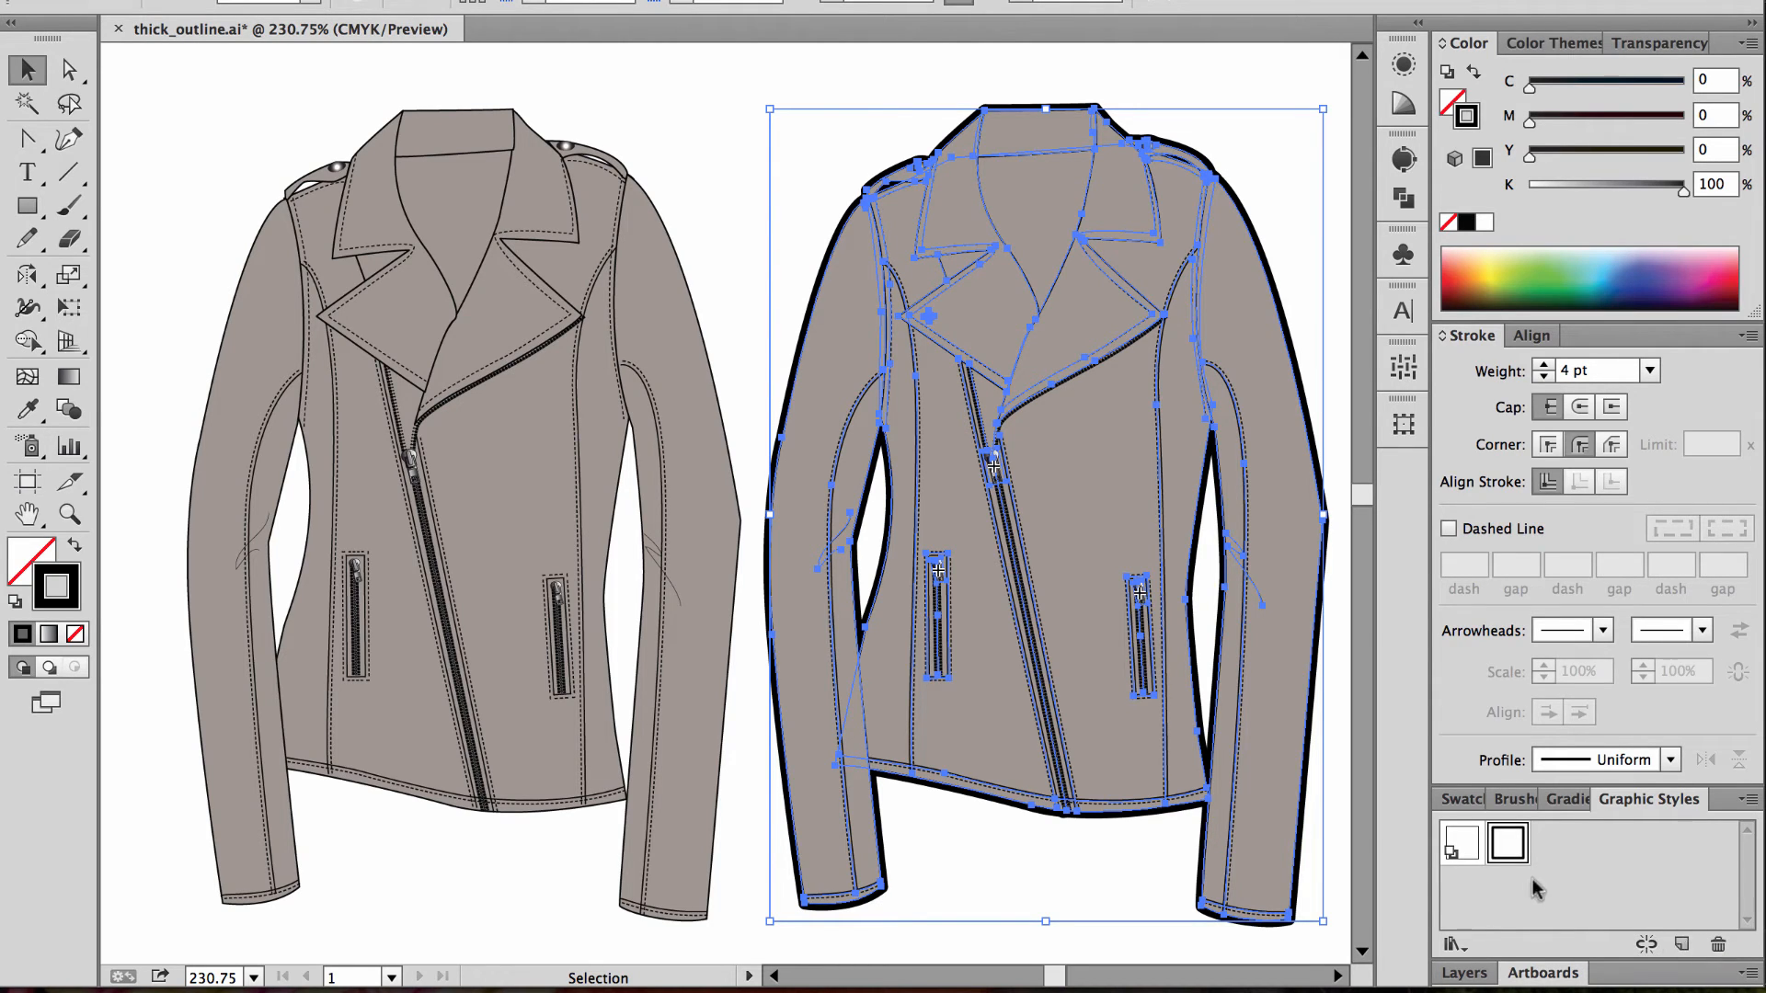
mouse_move(1507, 843)
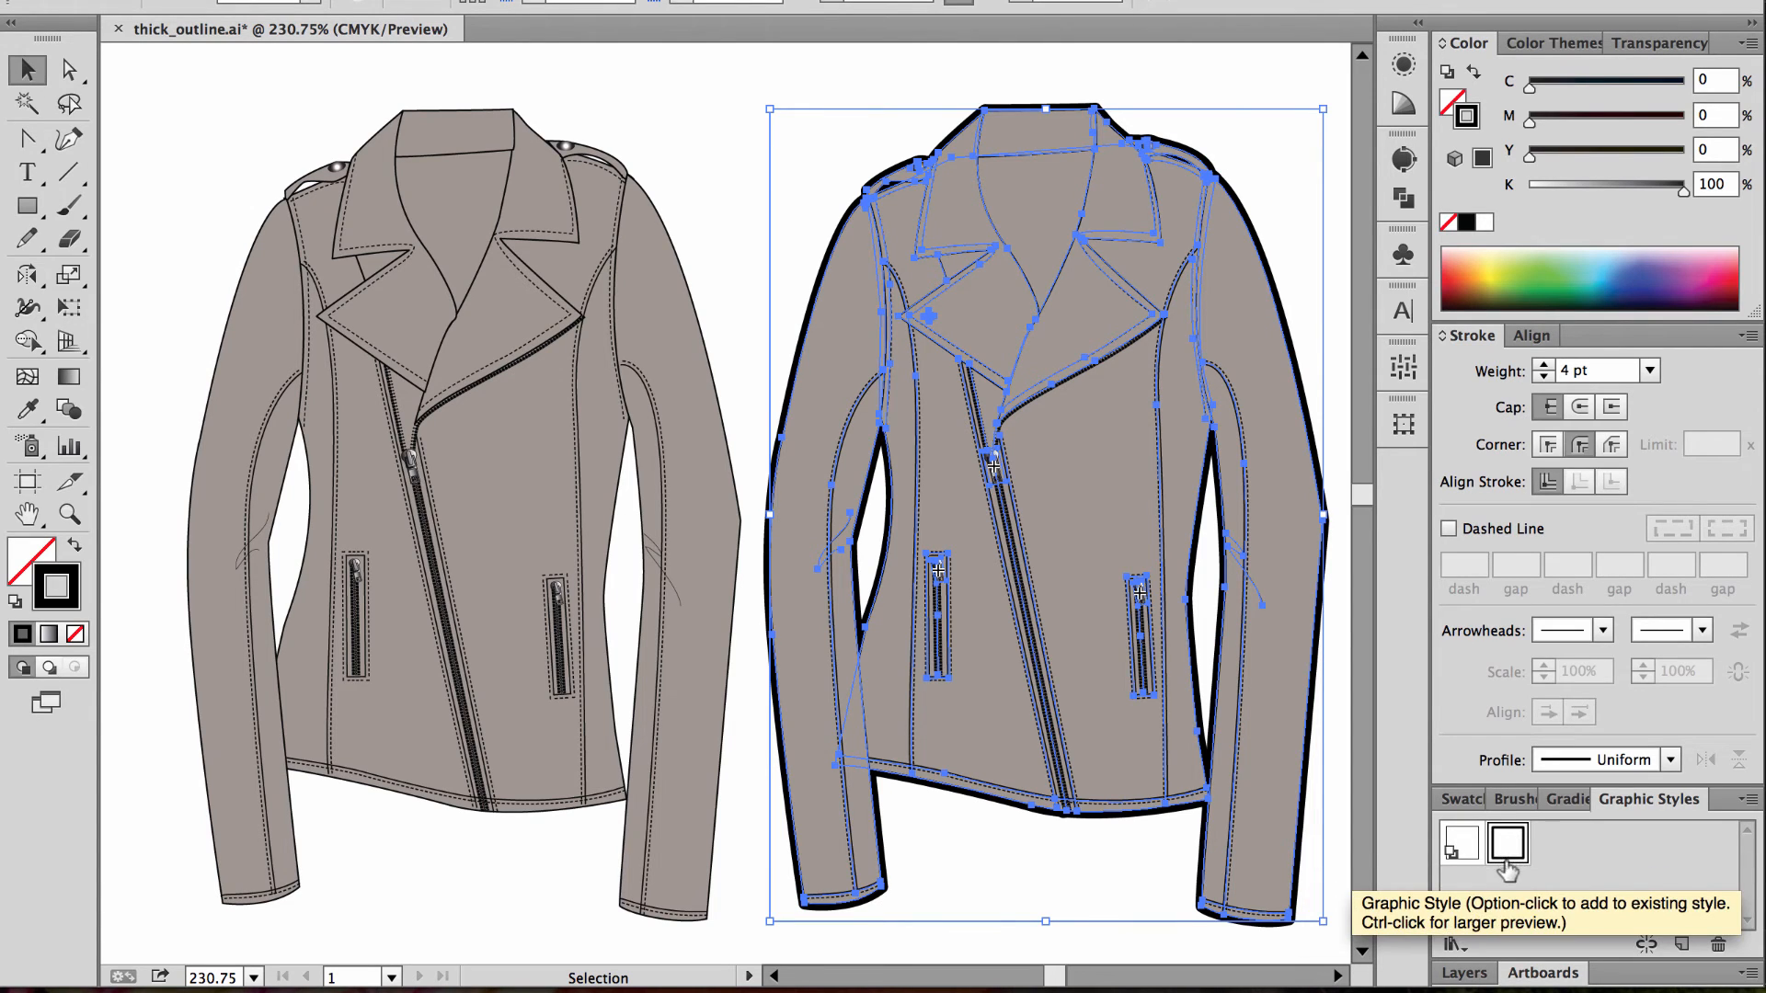
mouse_move(1196, 611)
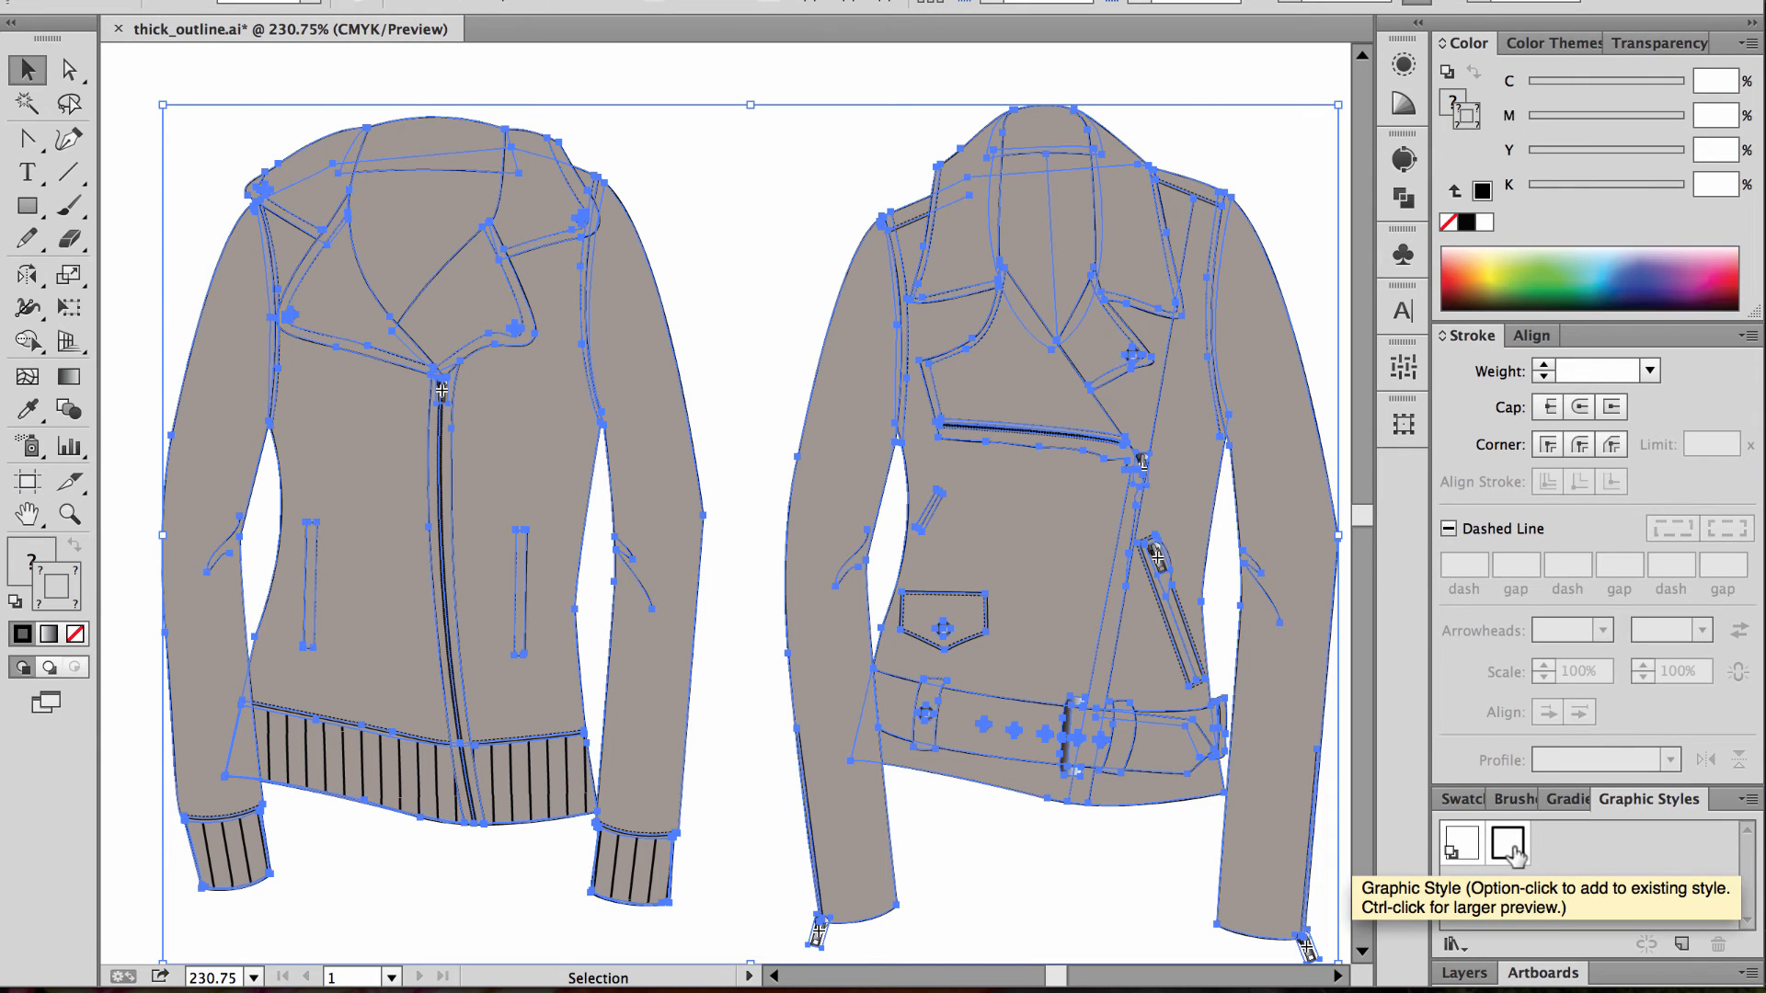
- Apply the saved thick-outline style to the other two jackets and deselect them
left_click(1506, 842)
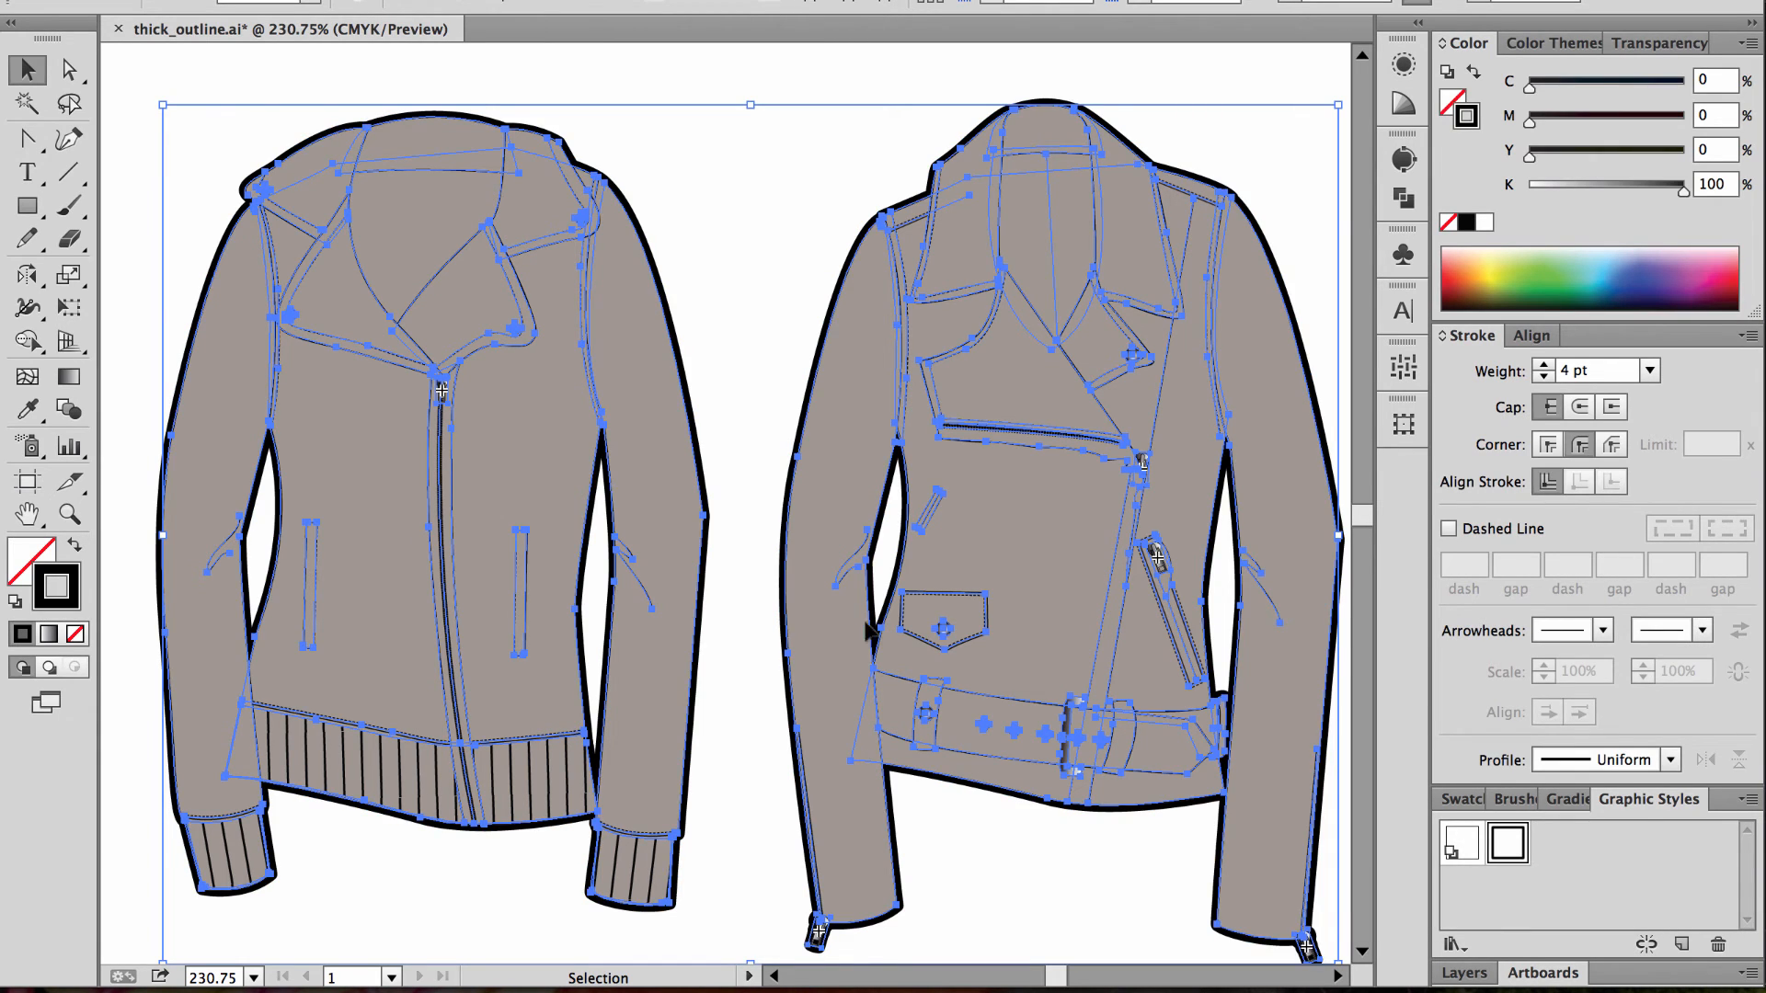
left_click(749, 350)
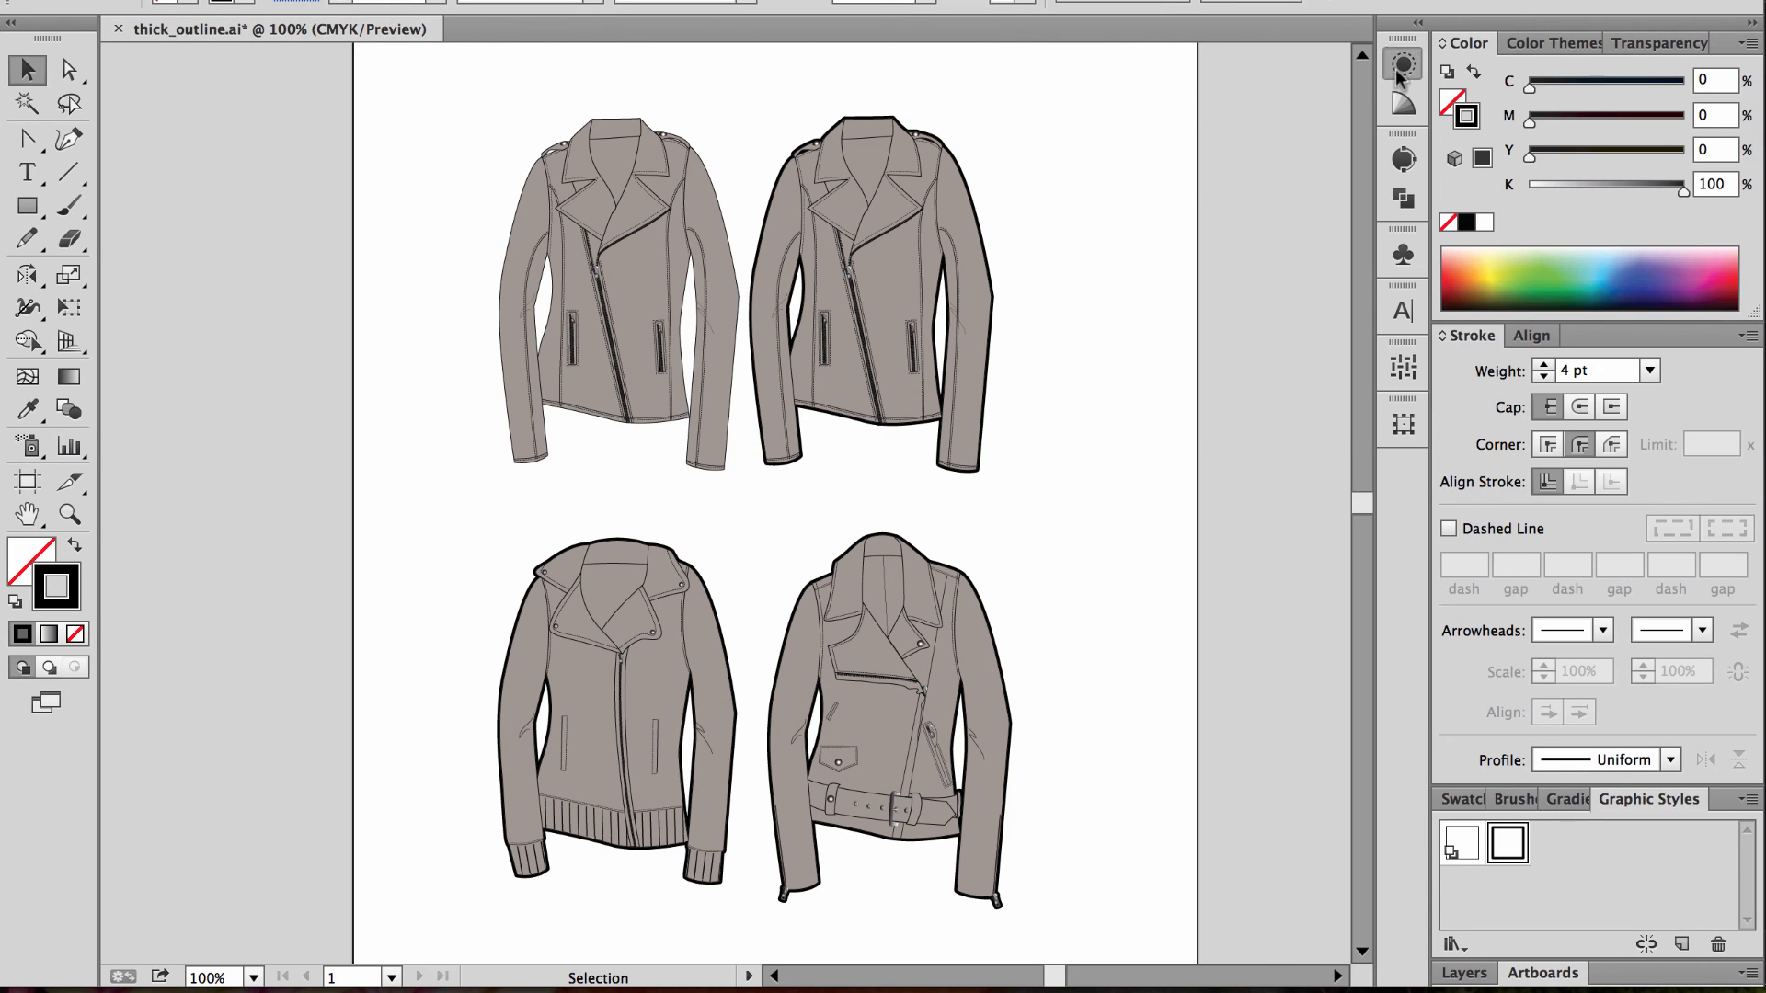
left_click(1404, 65)
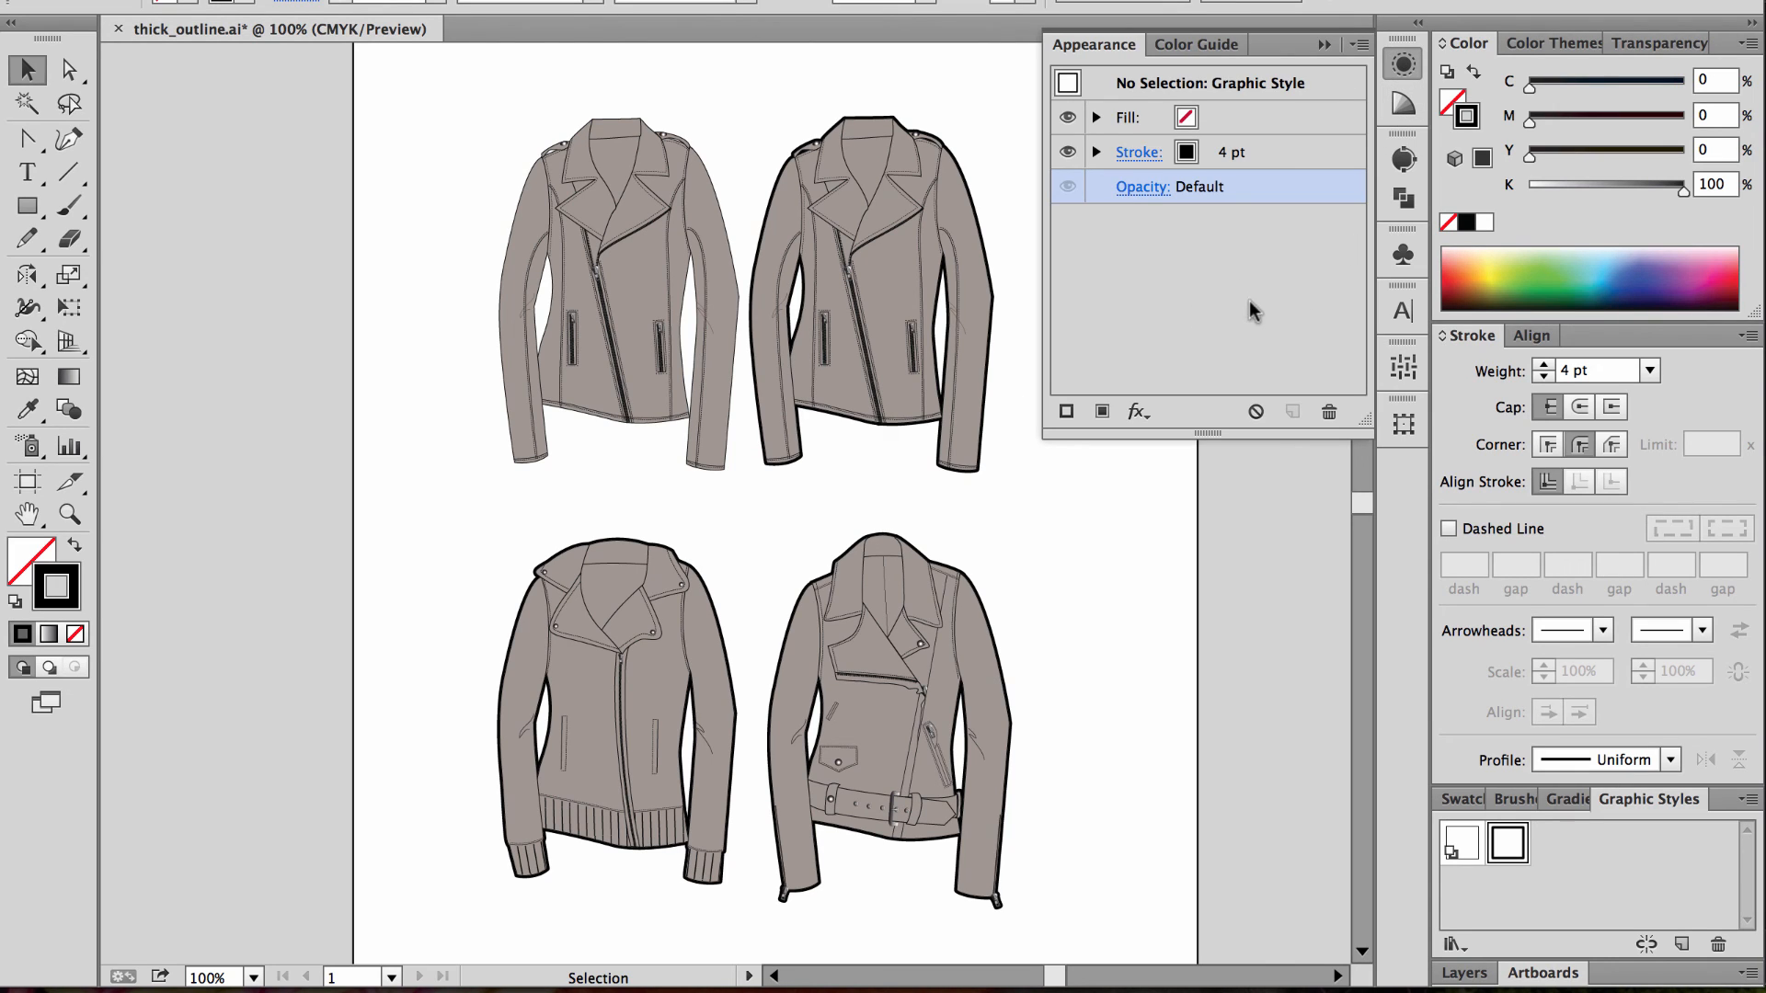
left_click(1403, 63)
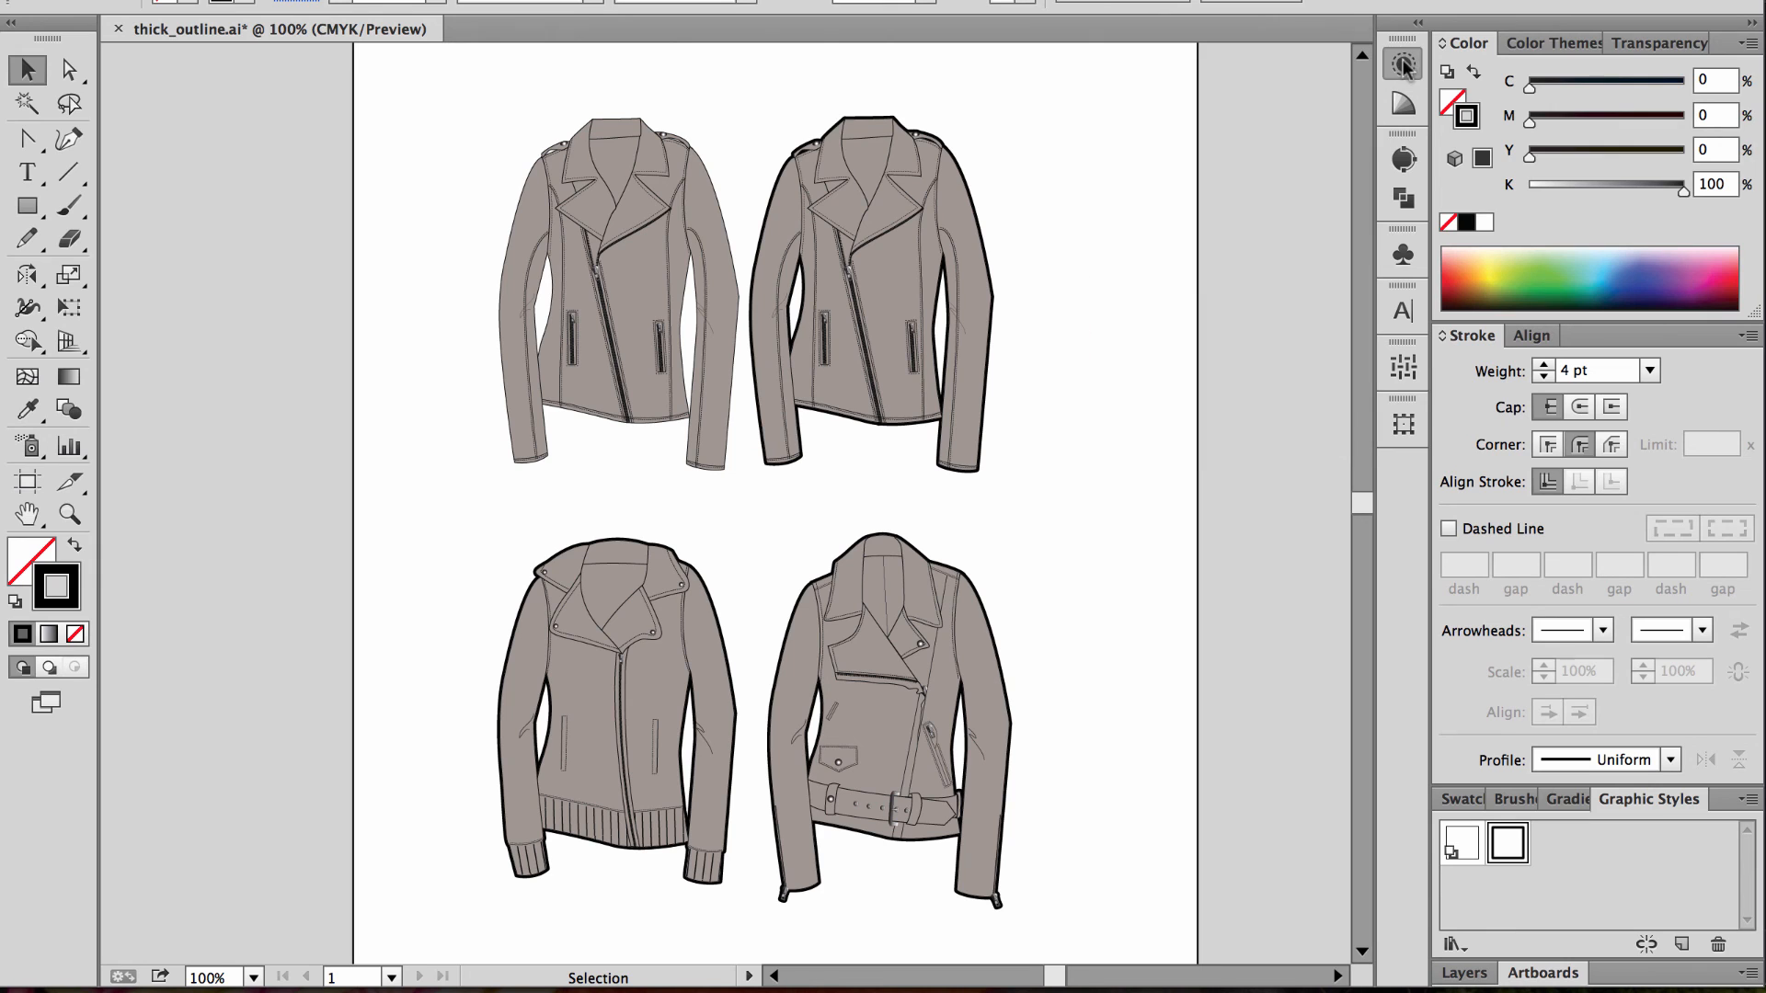